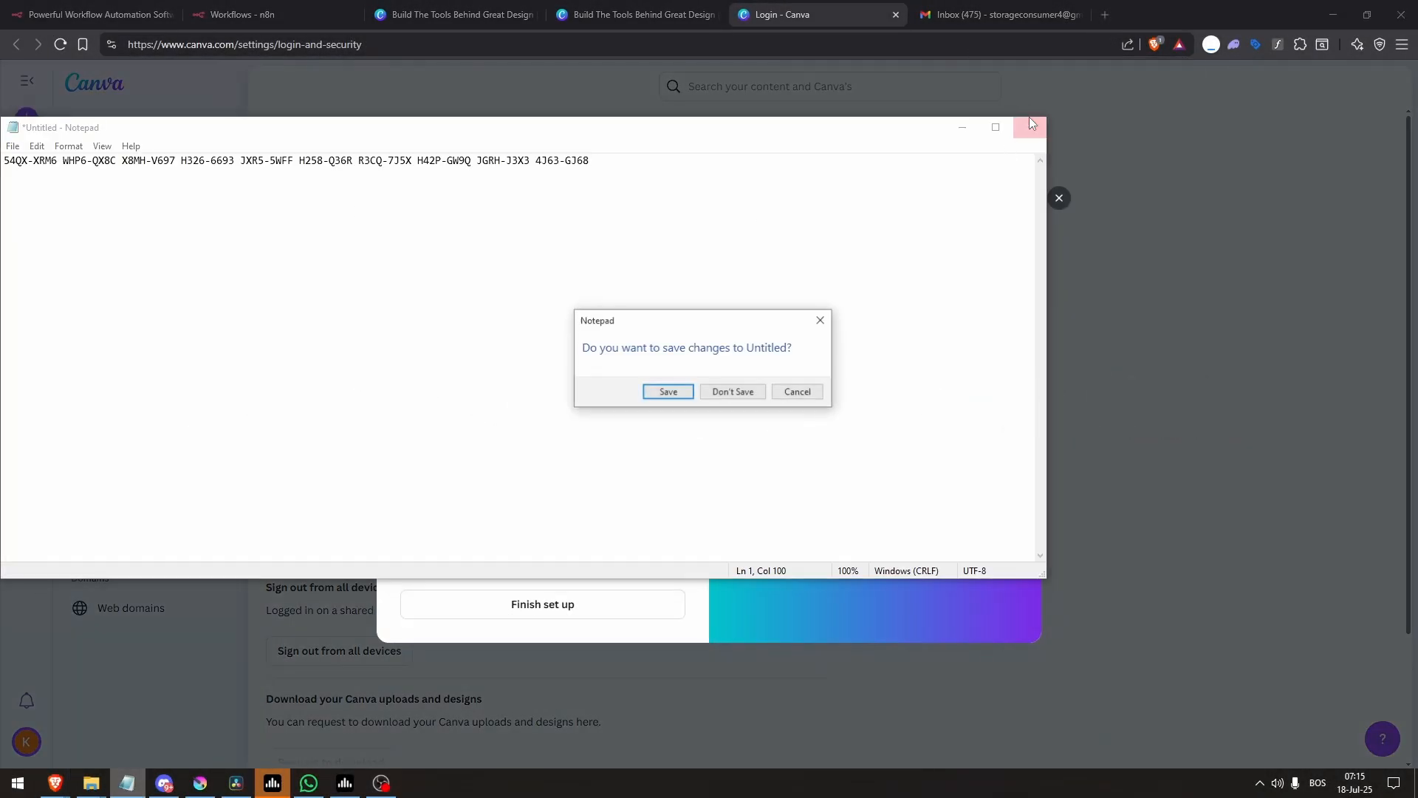
# Discard the unsaved Notepad backup-code notes and finish the multi-factor authentication setup
pyautogui.click(730, 391)
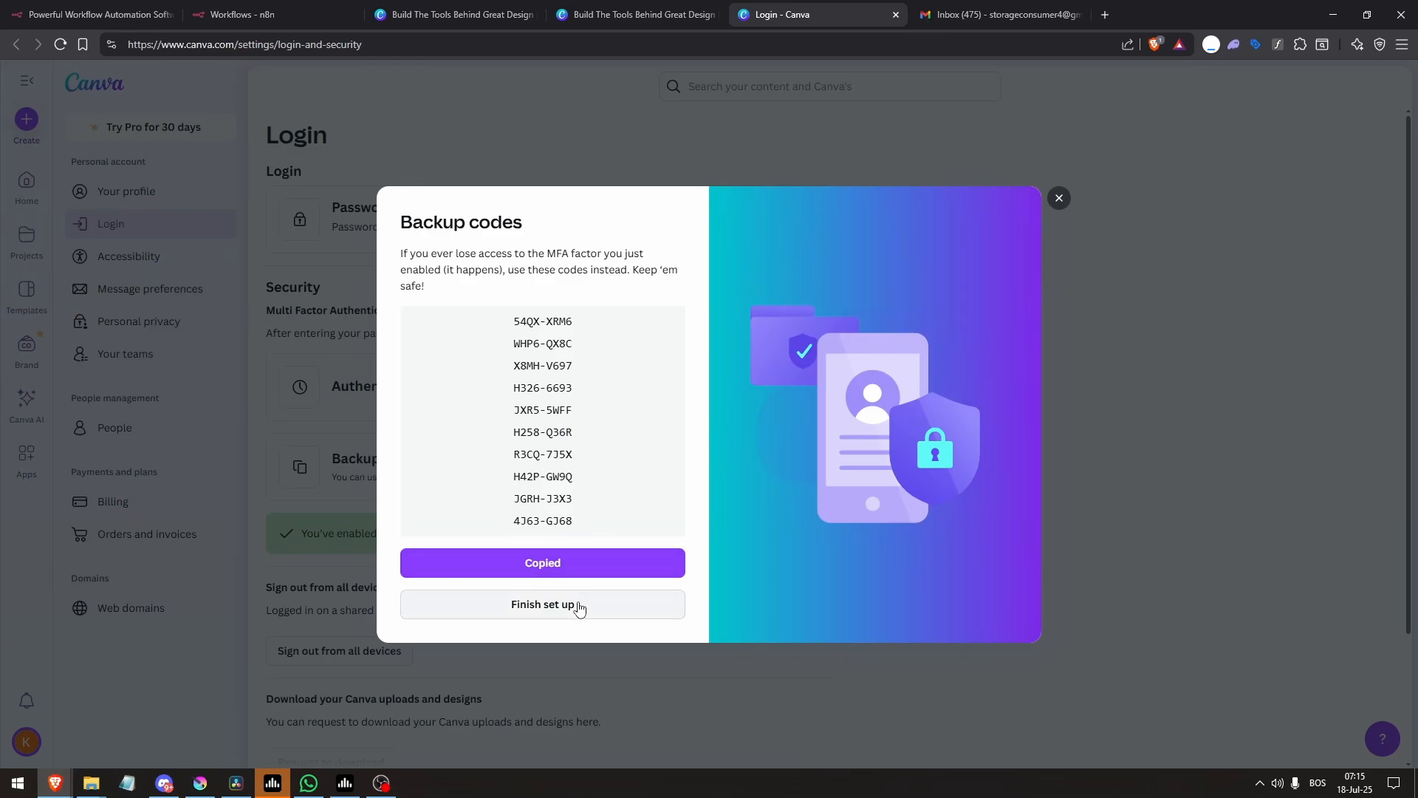
pyautogui.click(542, 604)
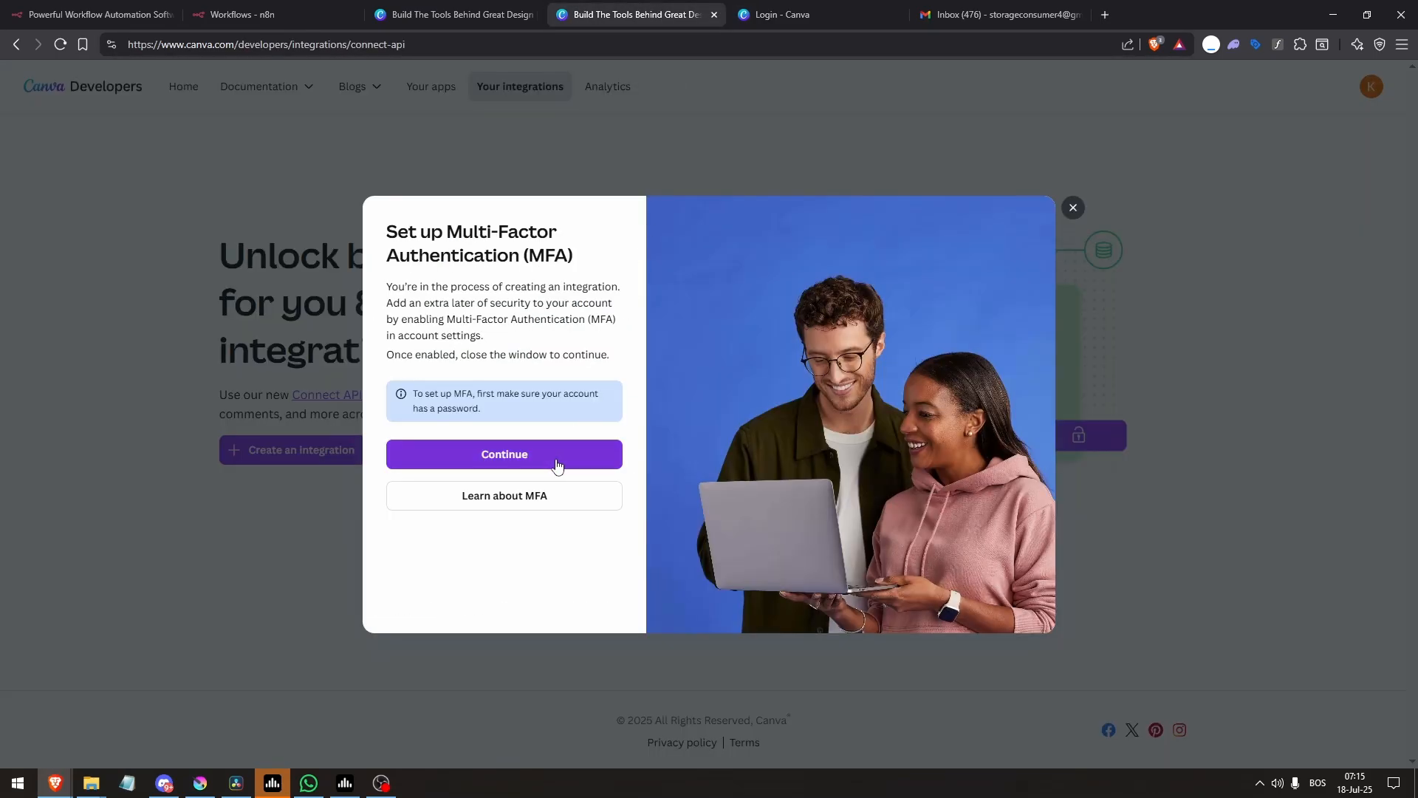
# Create a public Connect API integration, begin naming it 'n8n inte', then go to n8n
pyautogui.click(503, 455)
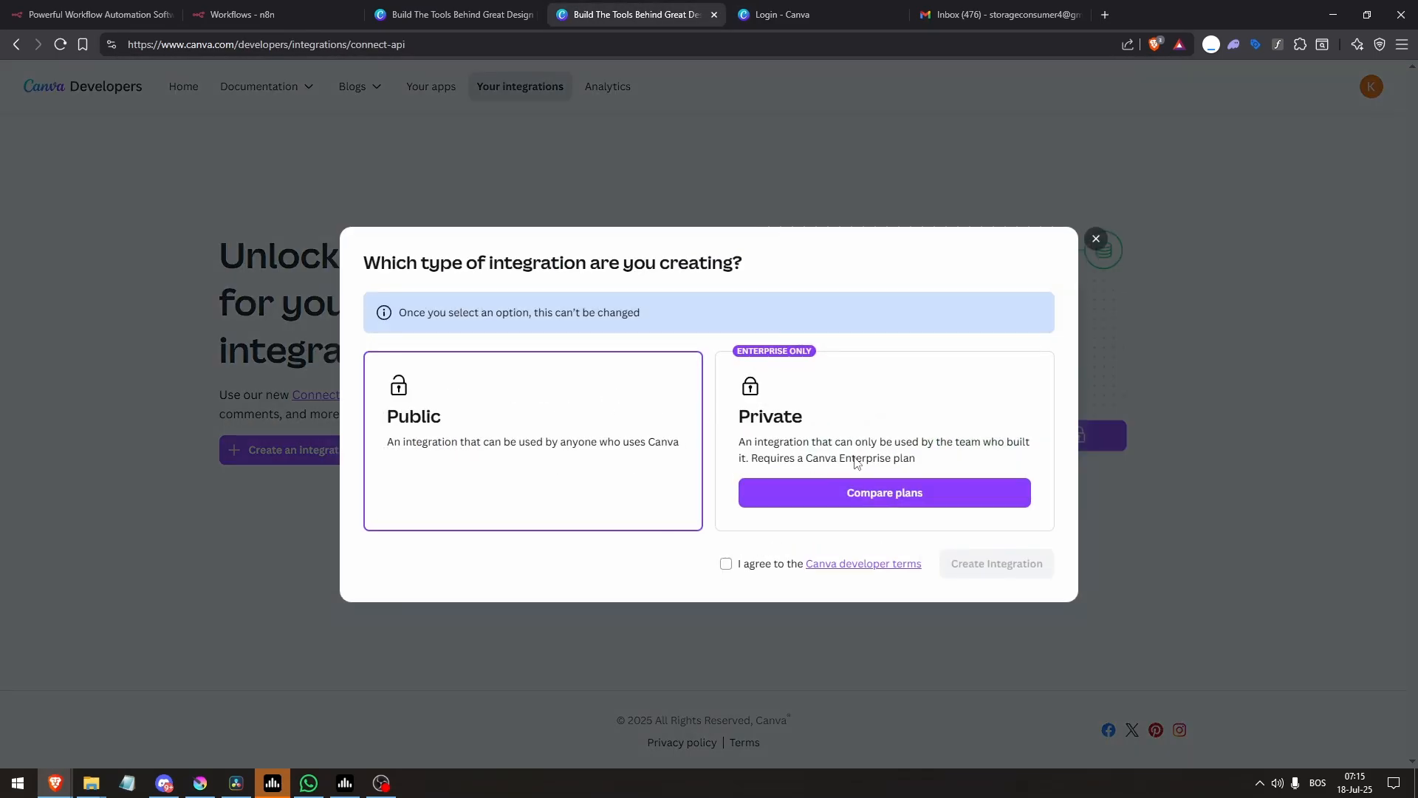
pyautogui.click(726, 563)
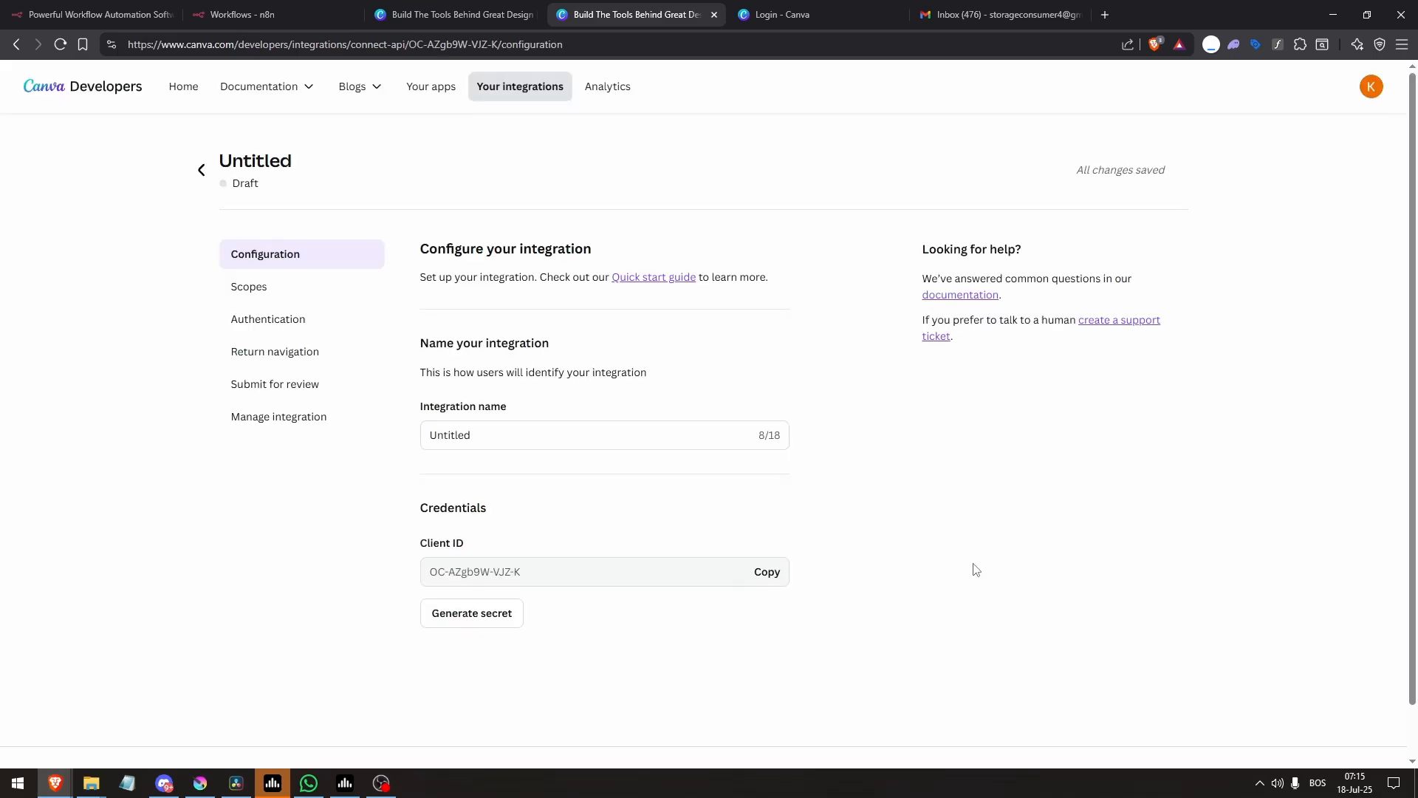
pyautogui.write('n8n inte')
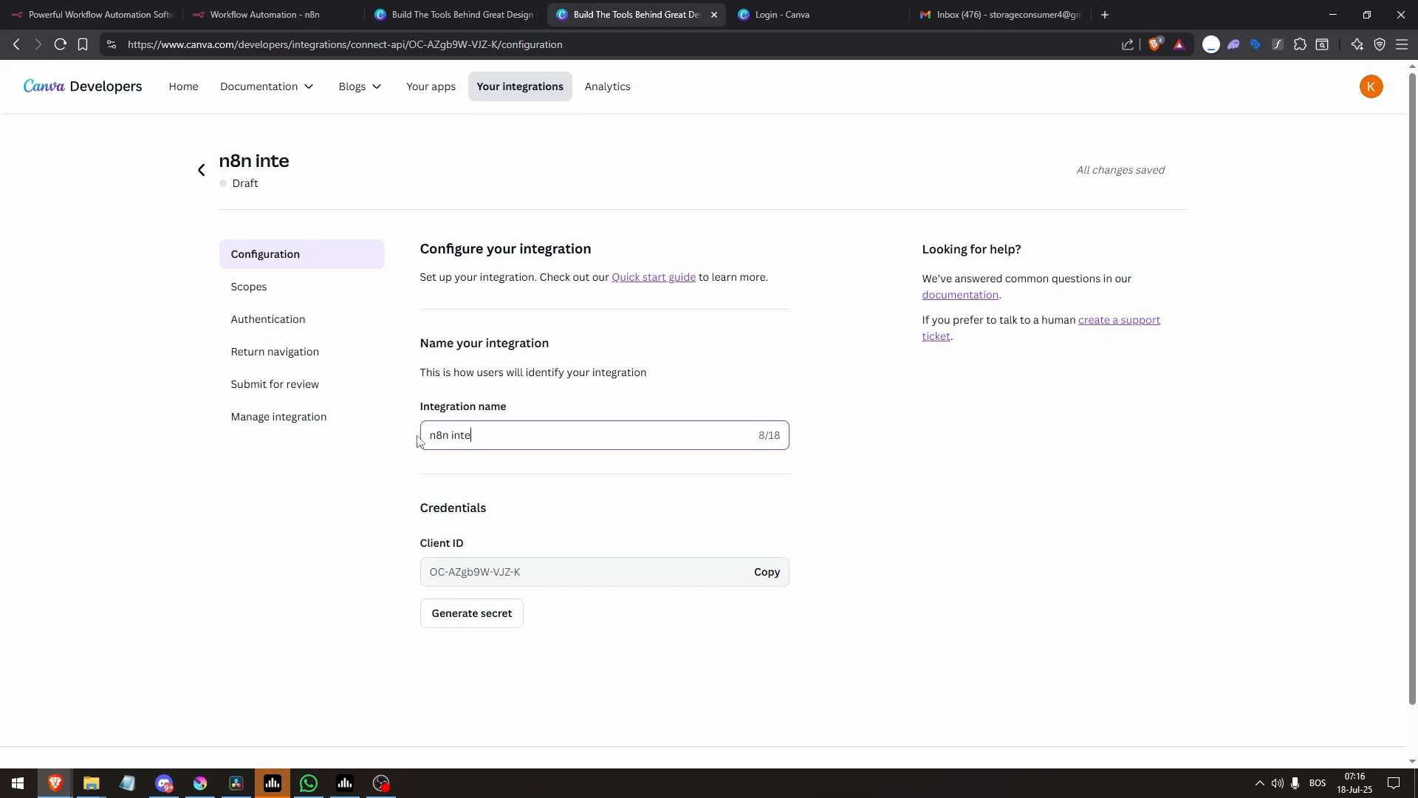
pyautogui.click(263, 15)
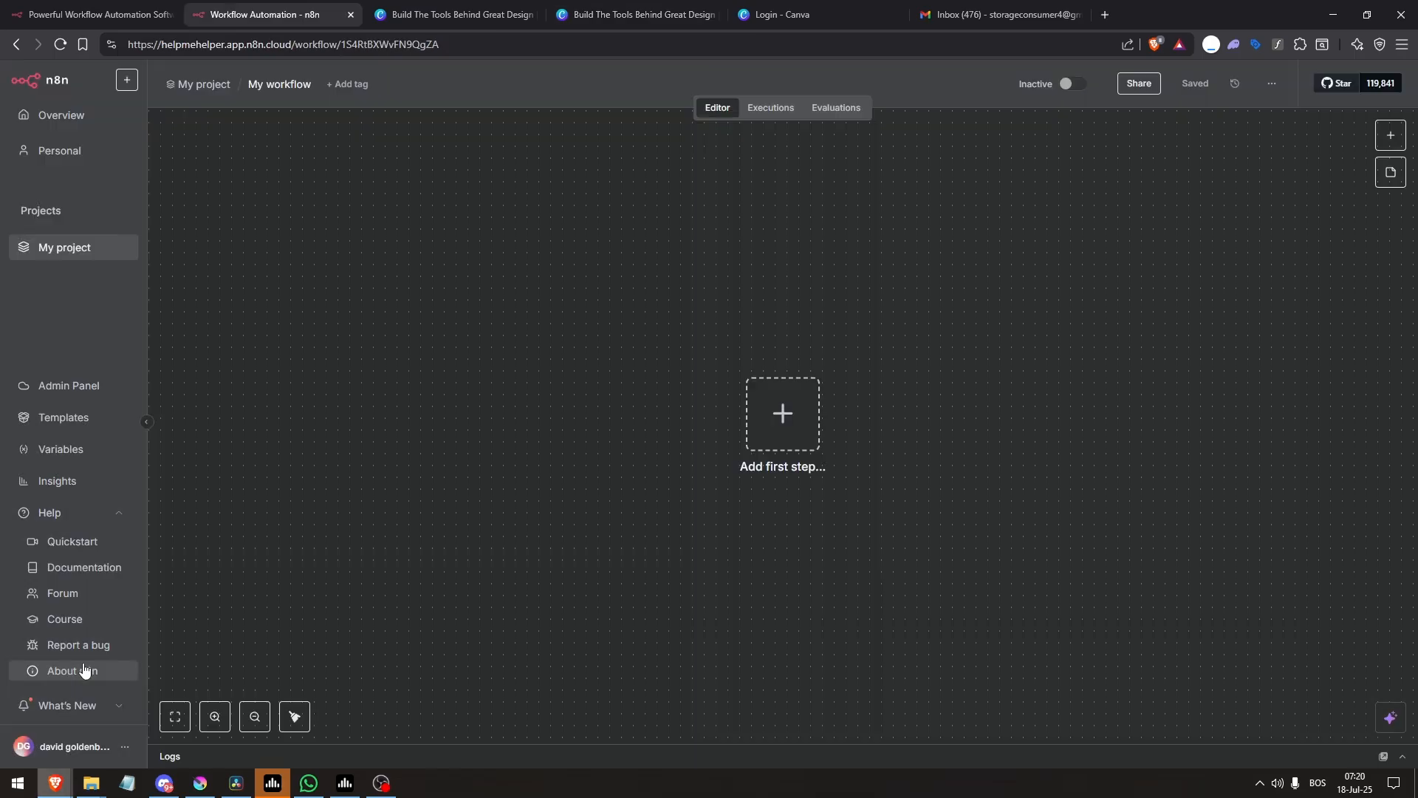
# In n8n, start a new generic OAuth2 API credential from the credentials list
pyautogui.click(61, 116)
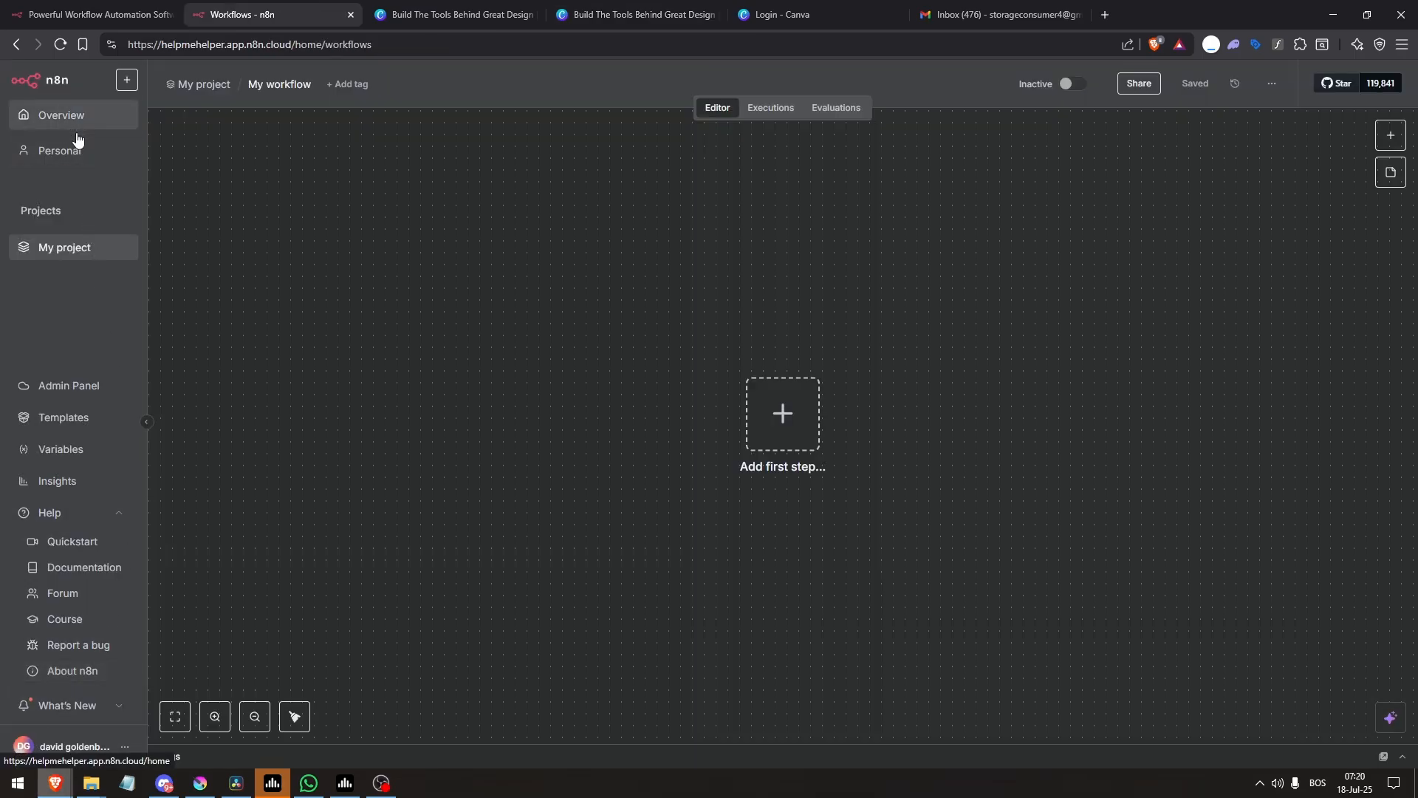
pyautogui.click(61, 115)
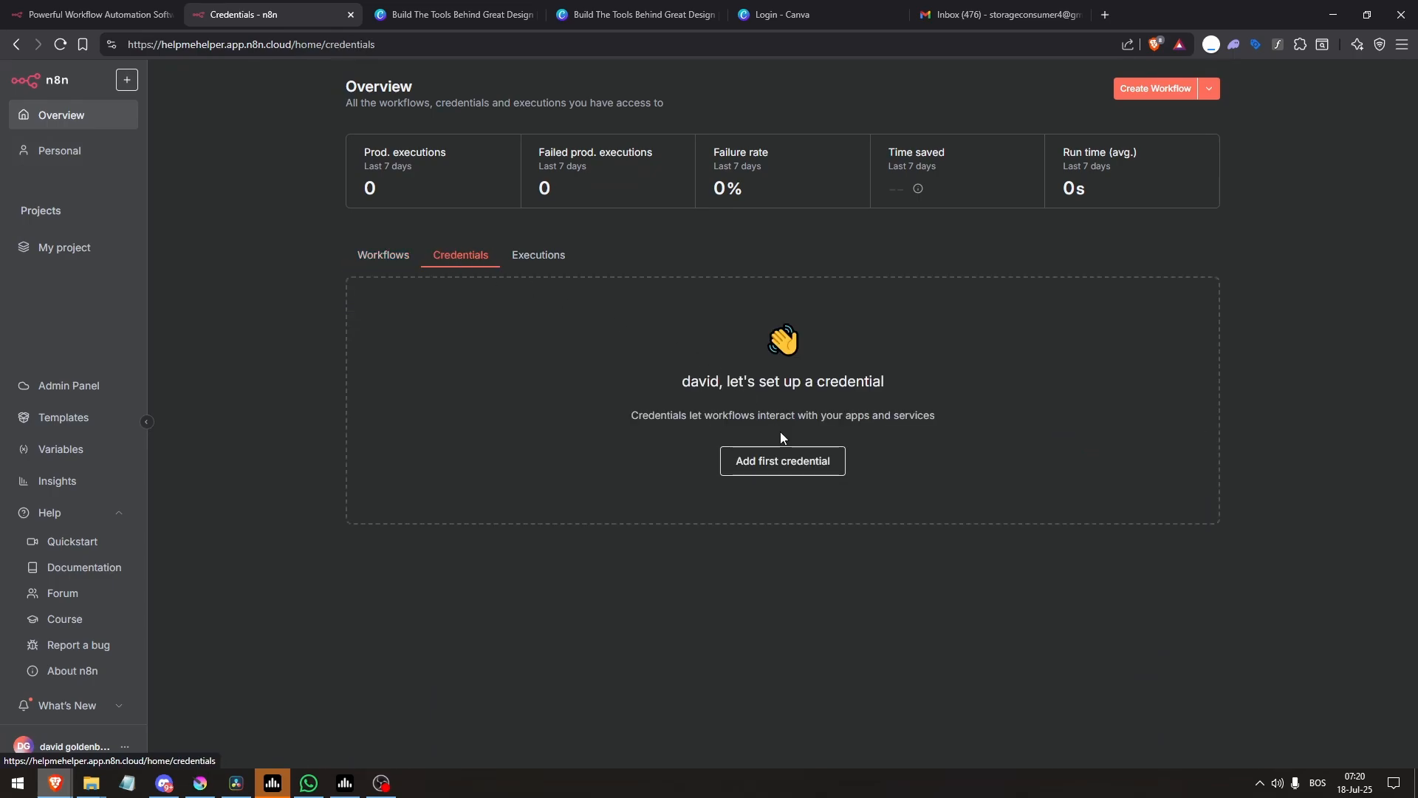
pyautogui.click(782, 460)
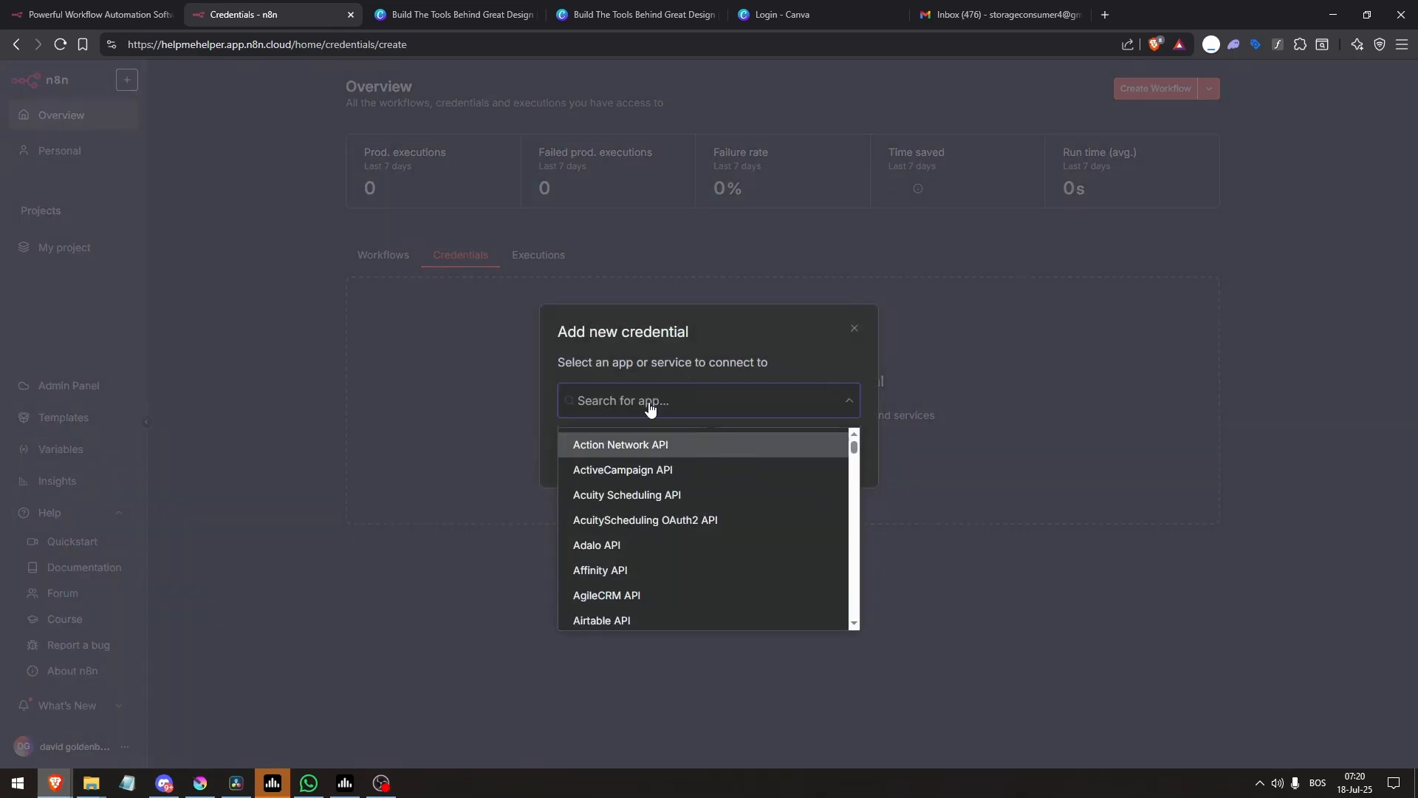
pyautogui.write('oauth2')
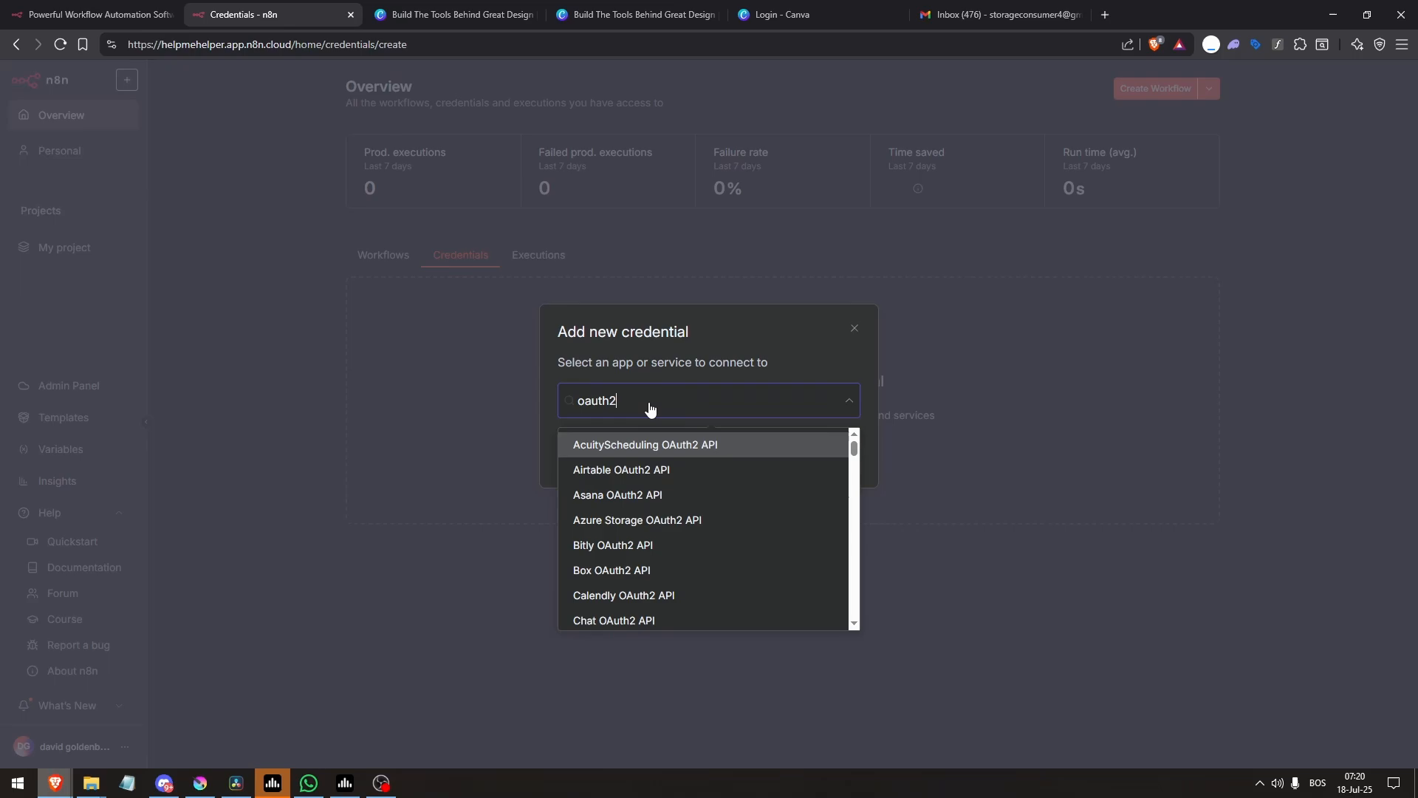
pyautogui.scroll(-3)
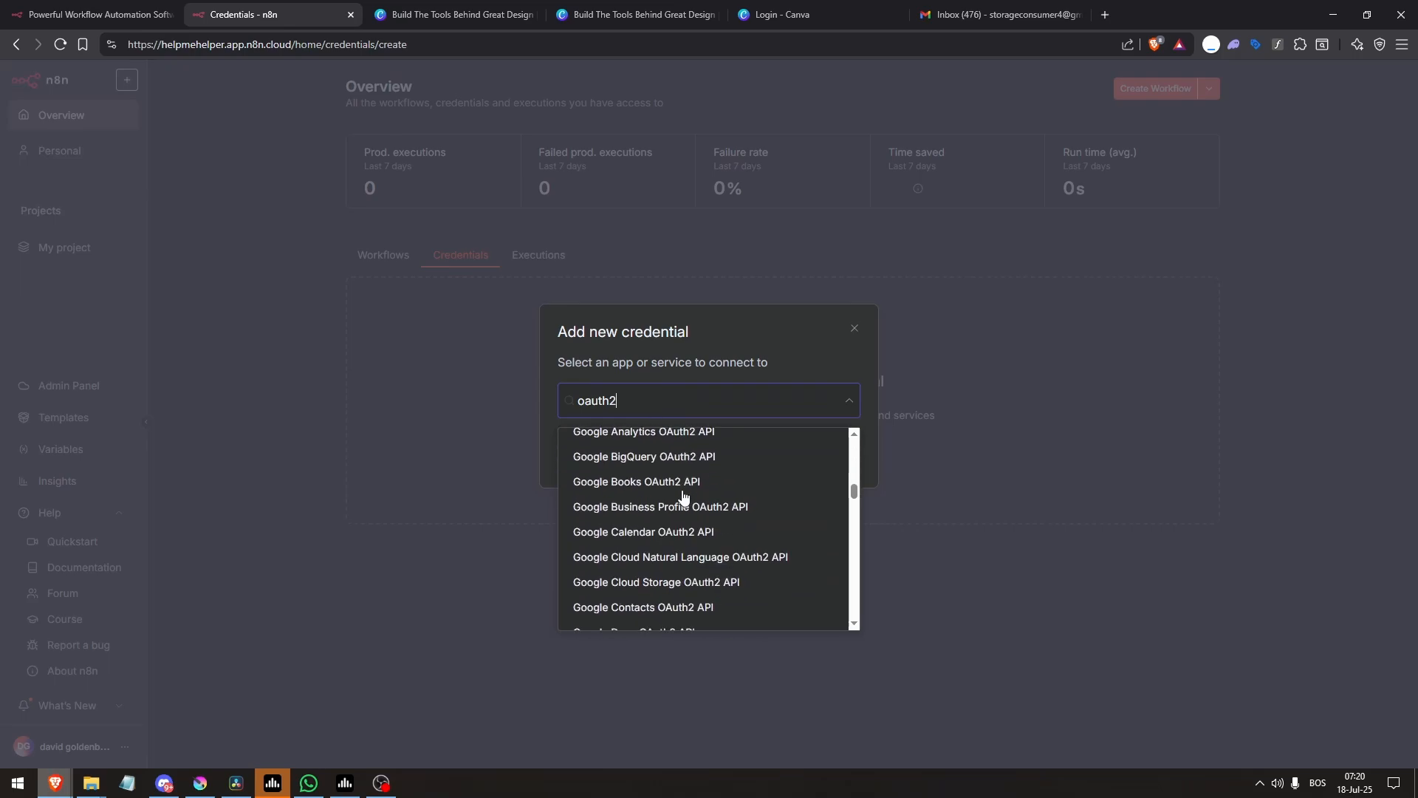
pyautogui.scroll(-3)
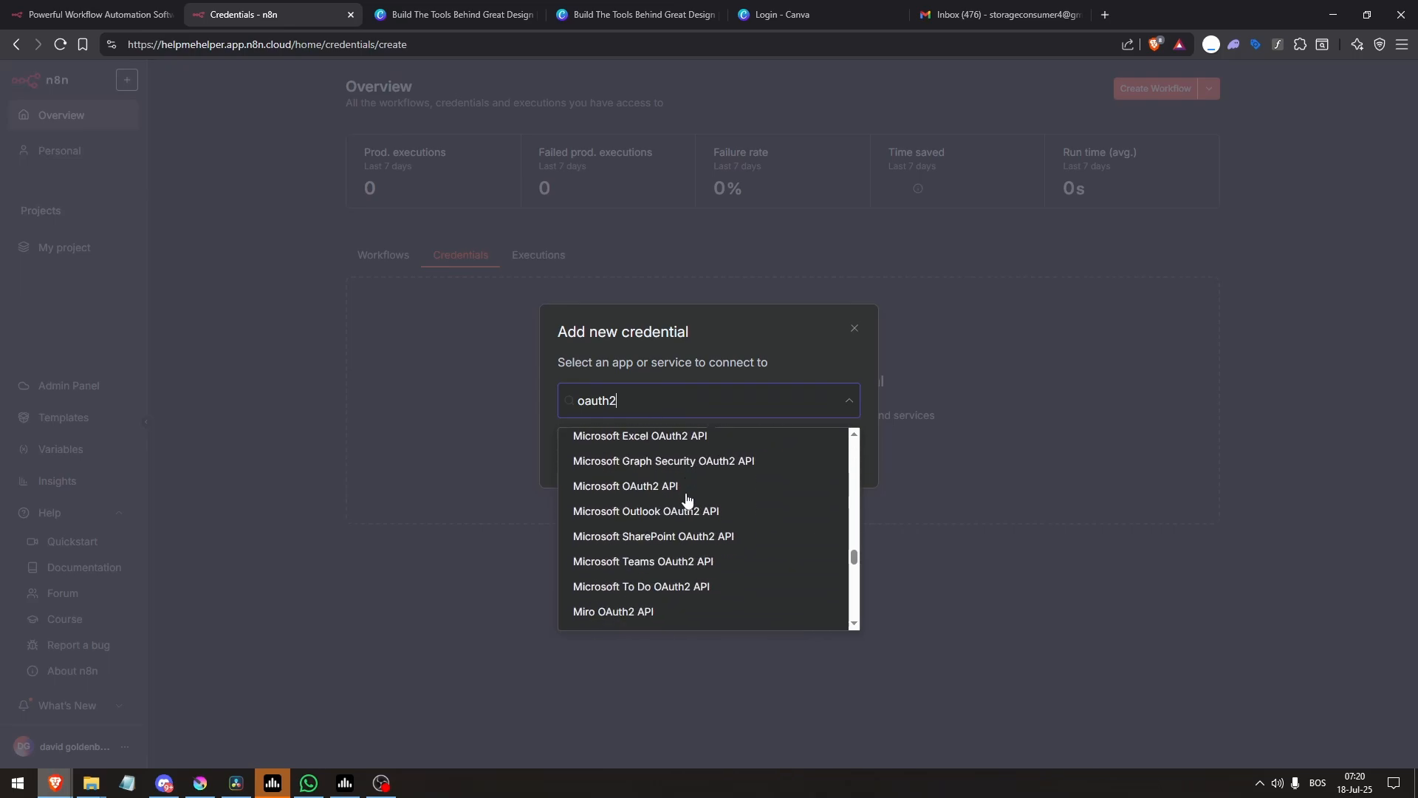
pyautogui.scroll(-3)
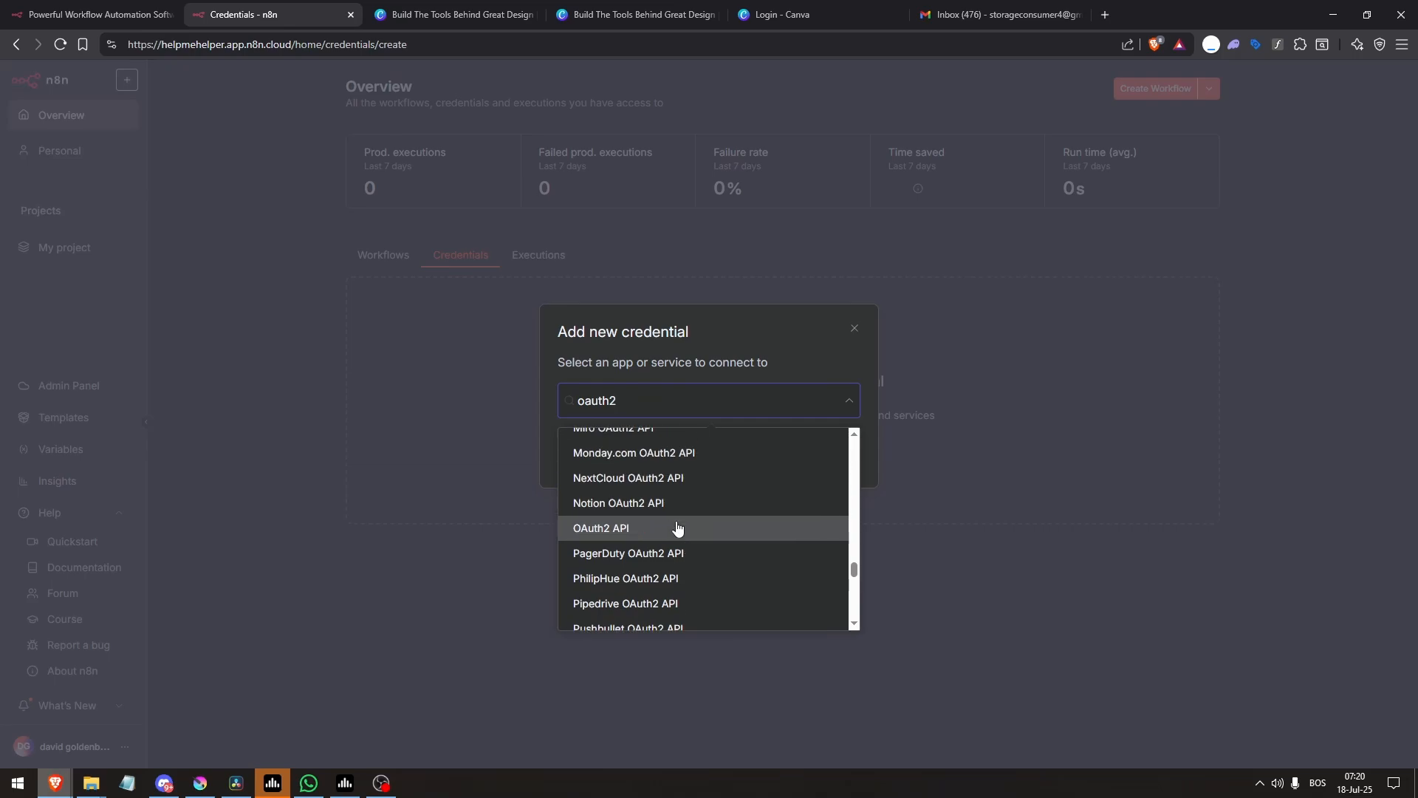
pyautogui.click(601, 528)
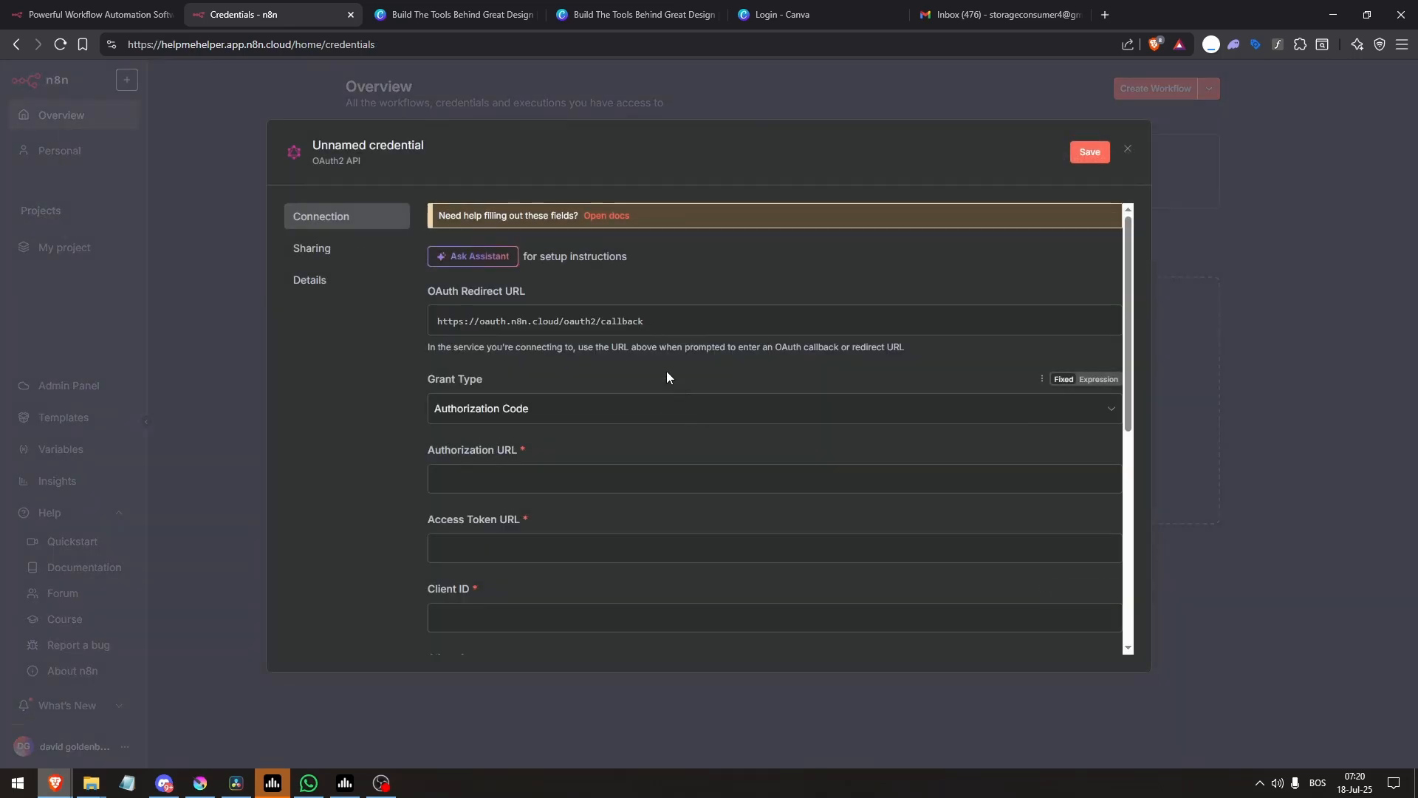
# Copy n8n's OAuth redirect URL into the Canva integration's Authorized redirects URL 1
pyautogui.click(539, 321)
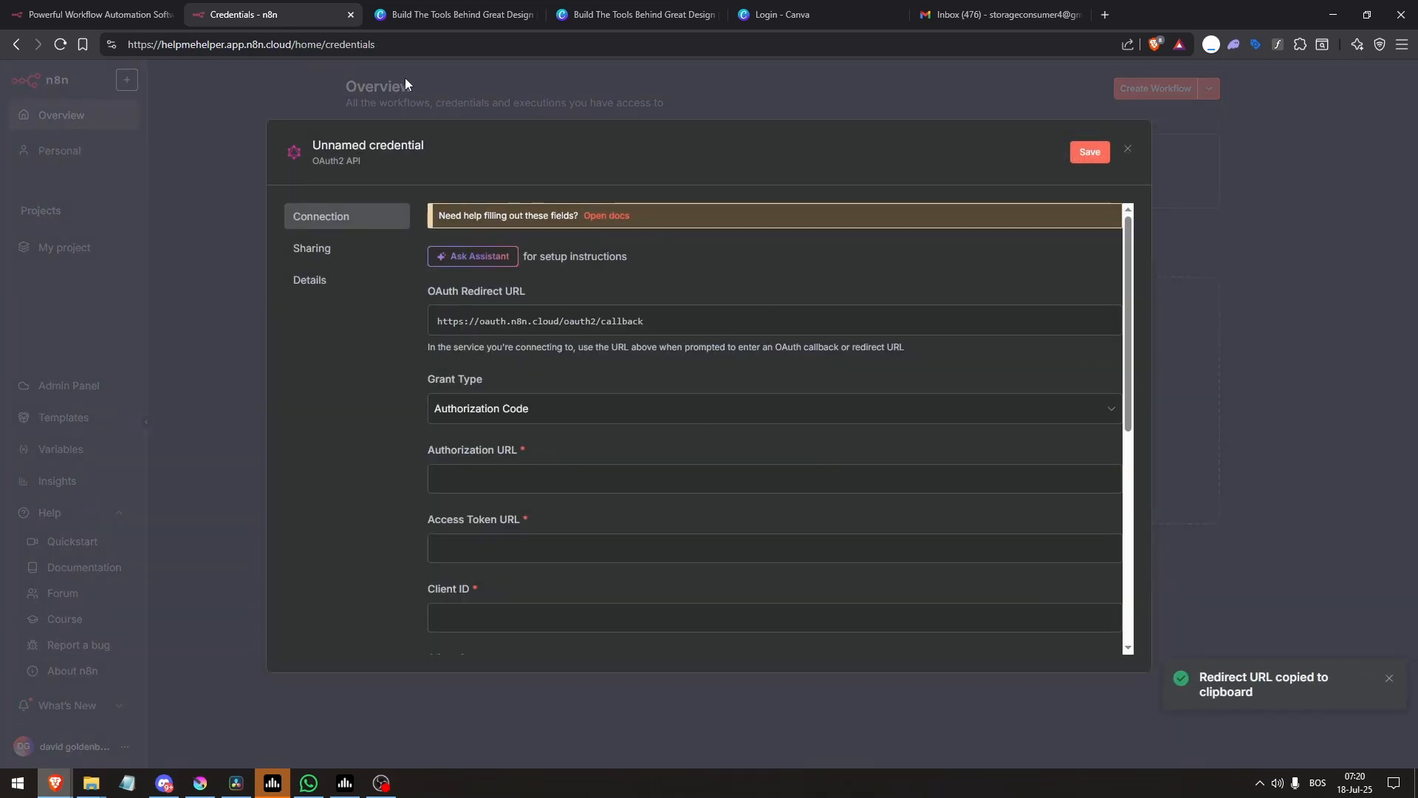
pyautogui.click(633, 14)
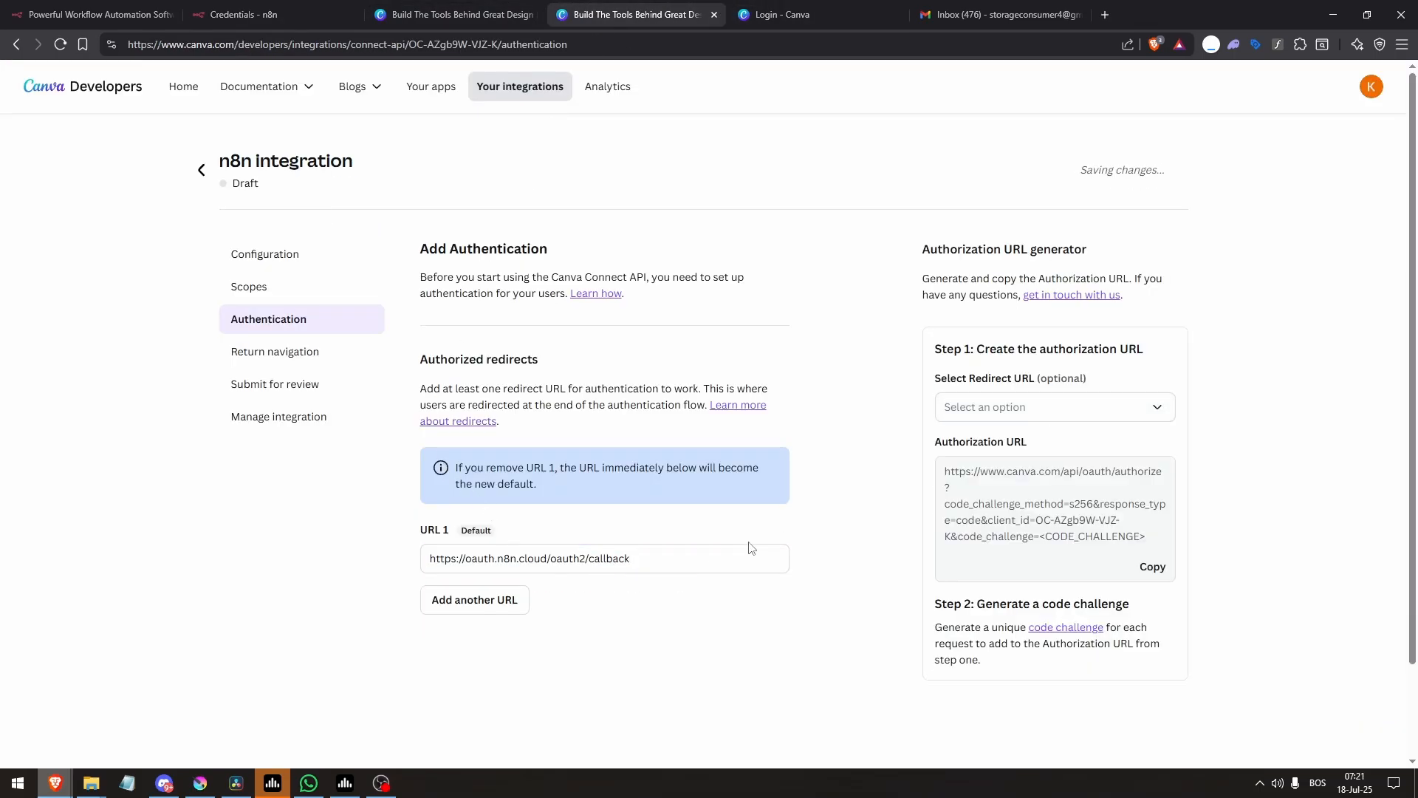
pyautogui.moveTo(248, 287)
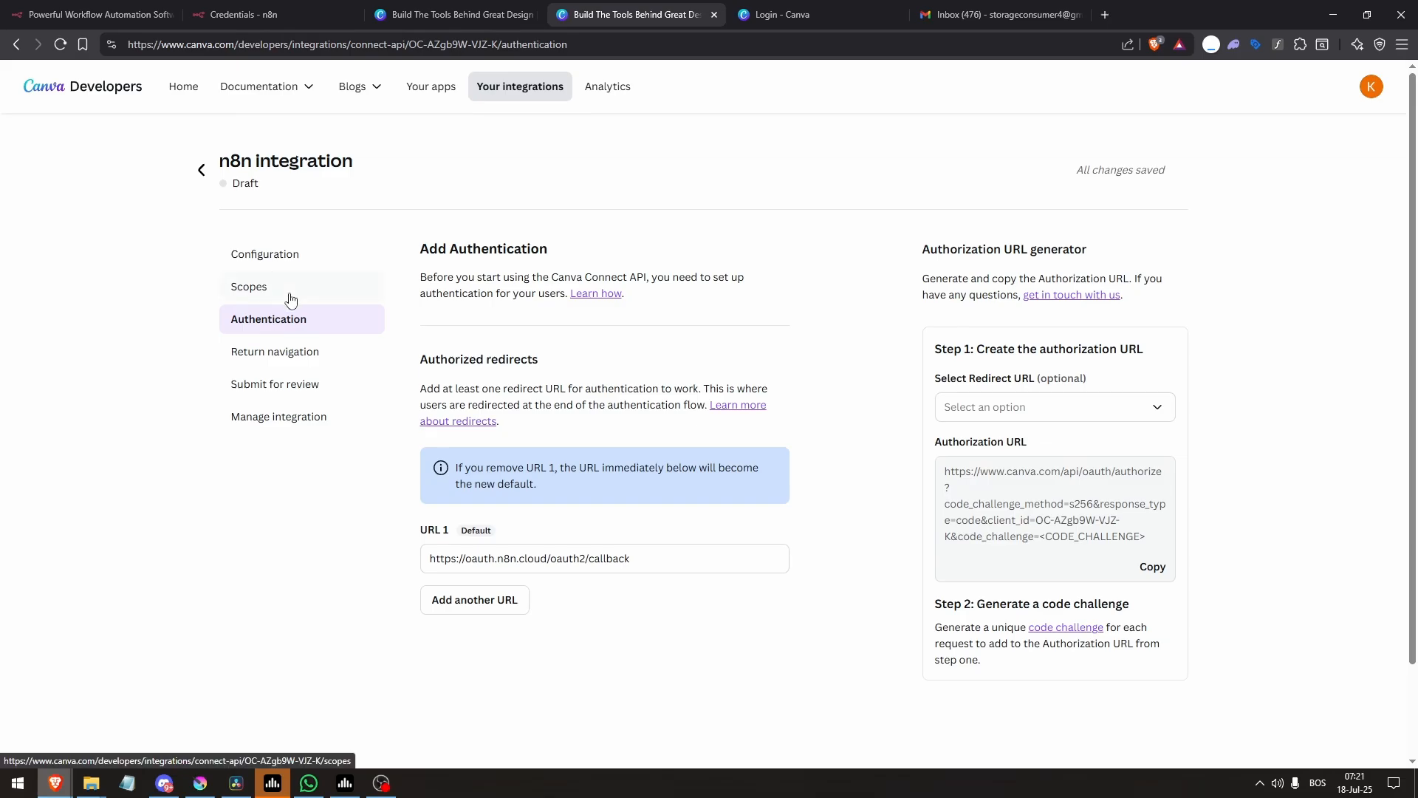
pyautogui.click(248, 287)
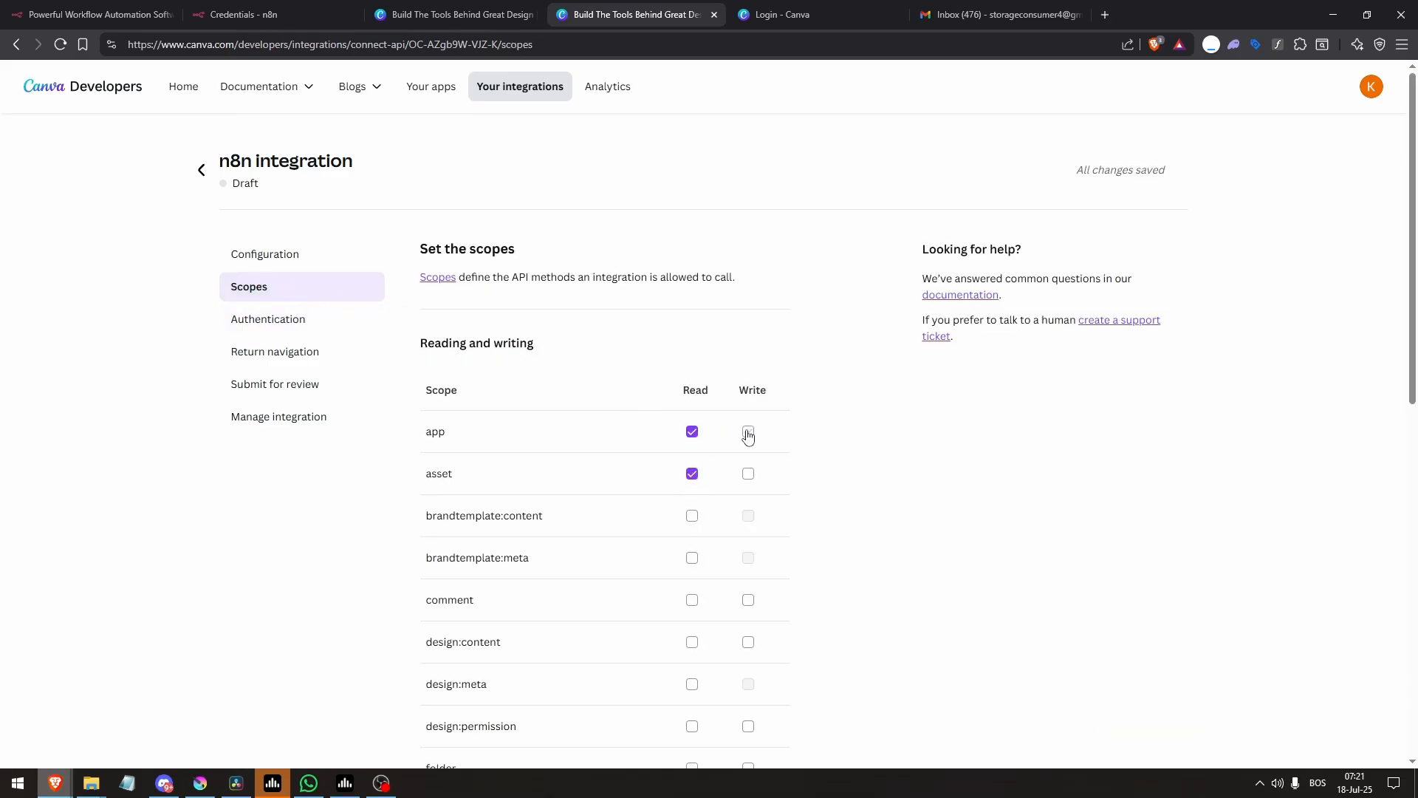
# Tick Write for app and asset and Read for brandtemplate:content
pyautogui.click(748, 432)
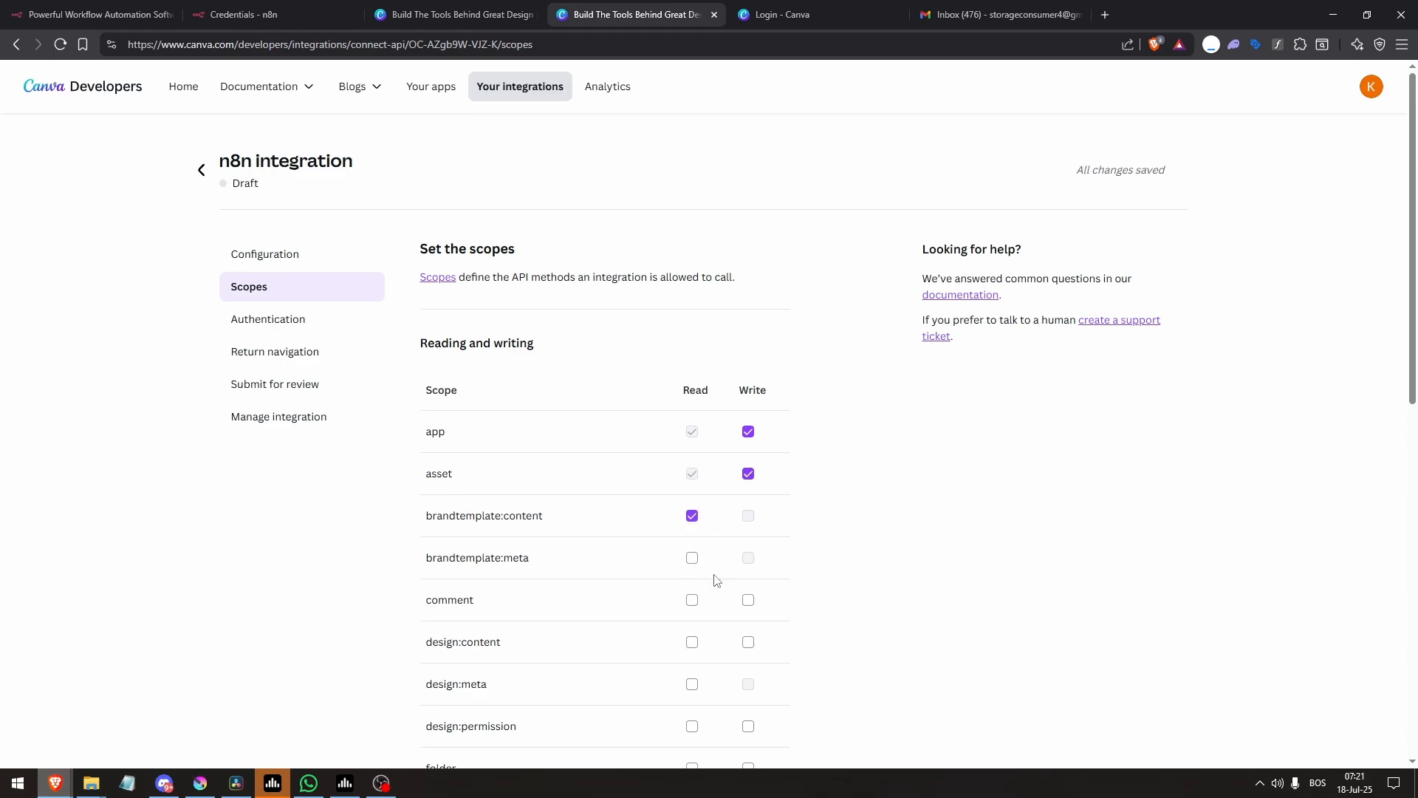
pyautogui.scroll(-3)
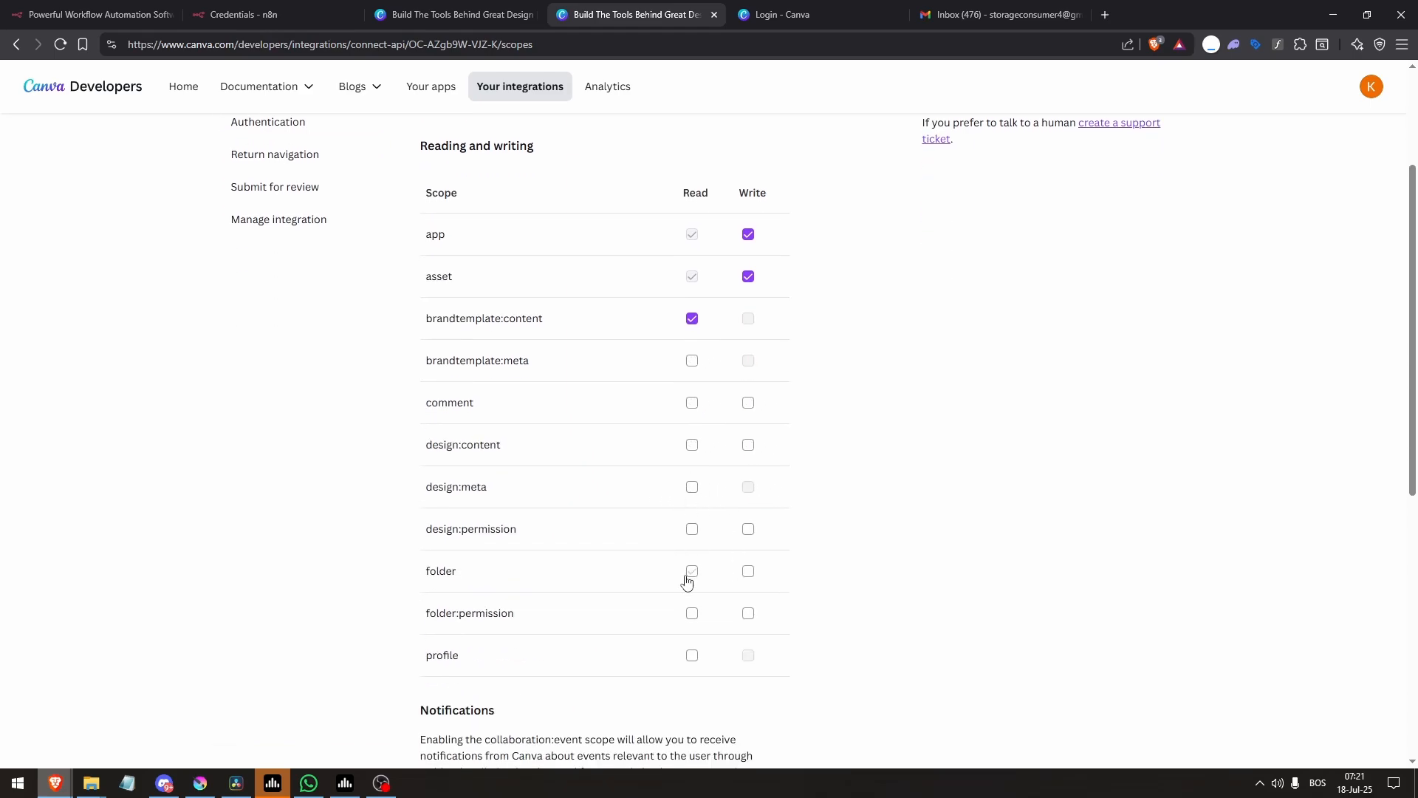
pyautogui.click(692, 571)
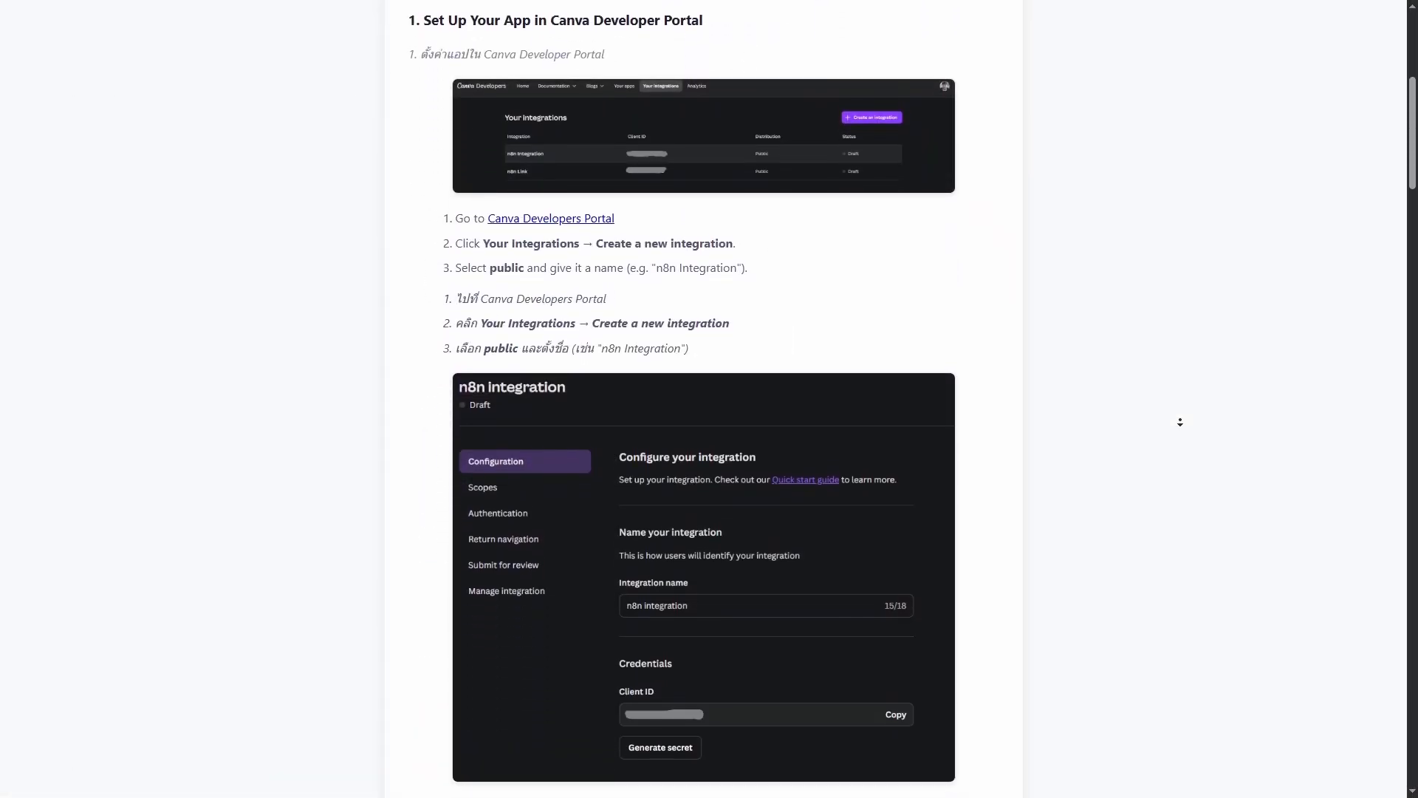
# Scroll the setup guide down to section 2, Create OAuth2 Credential in n8n
pyautogui.scroll(-3)
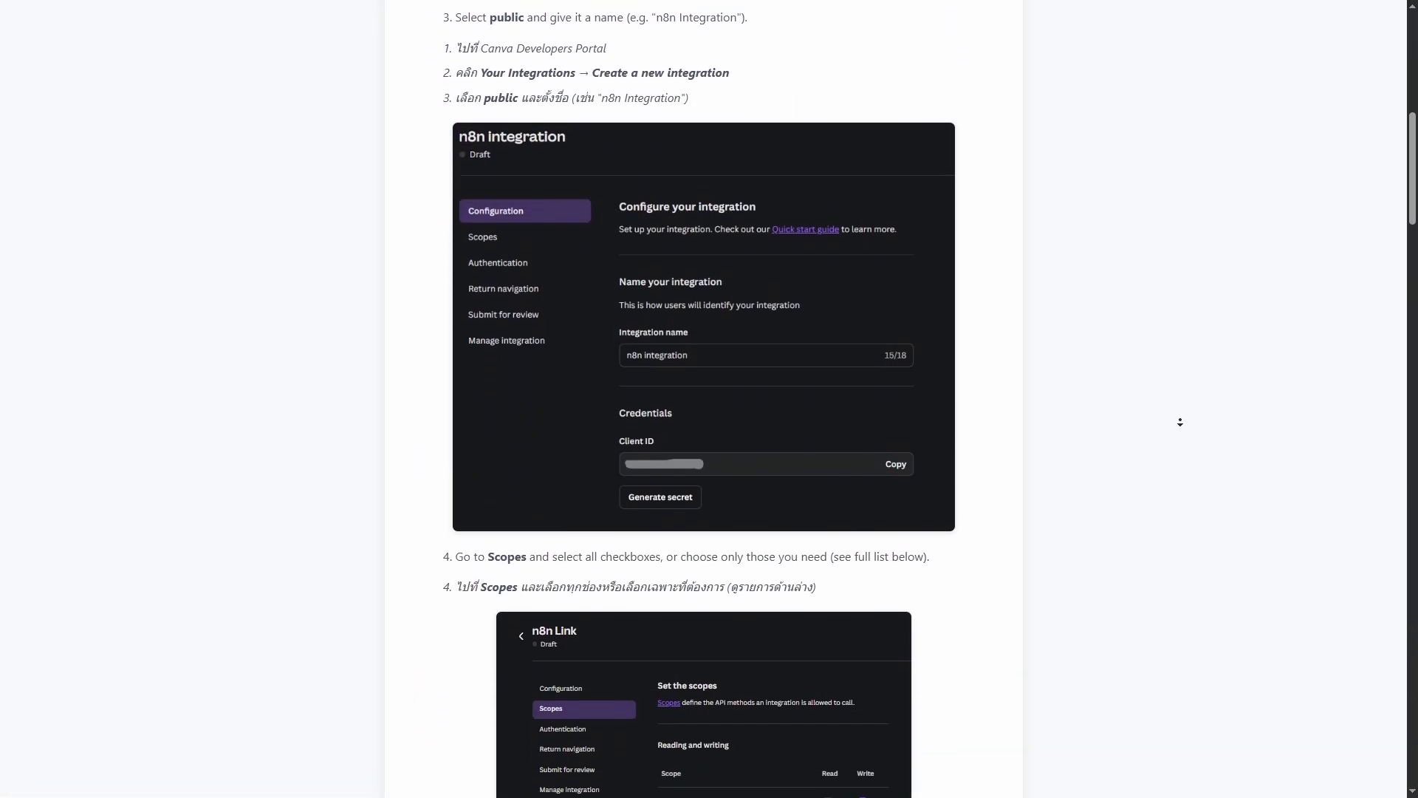
pyautogui.scroll(-3)
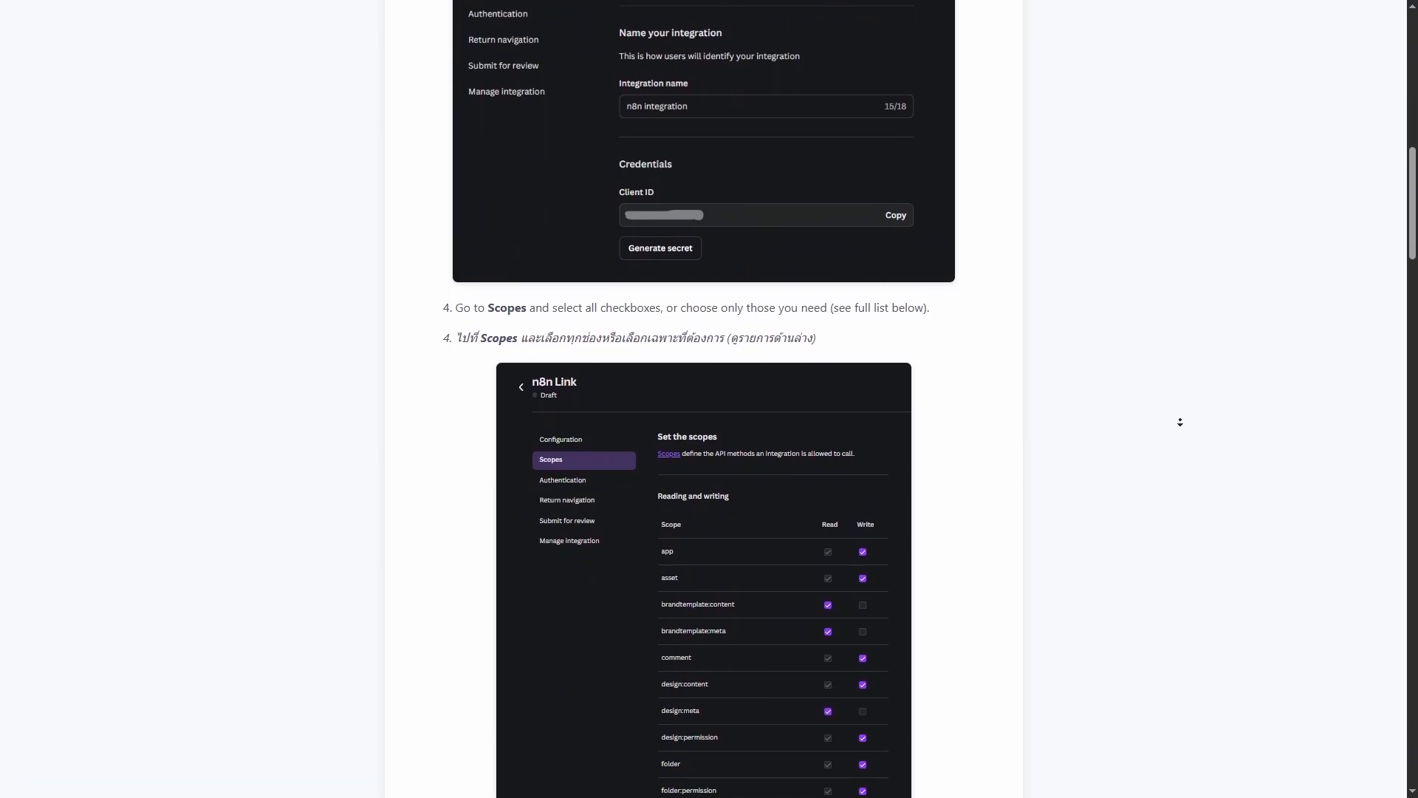
pyautogui.scroll(-3)
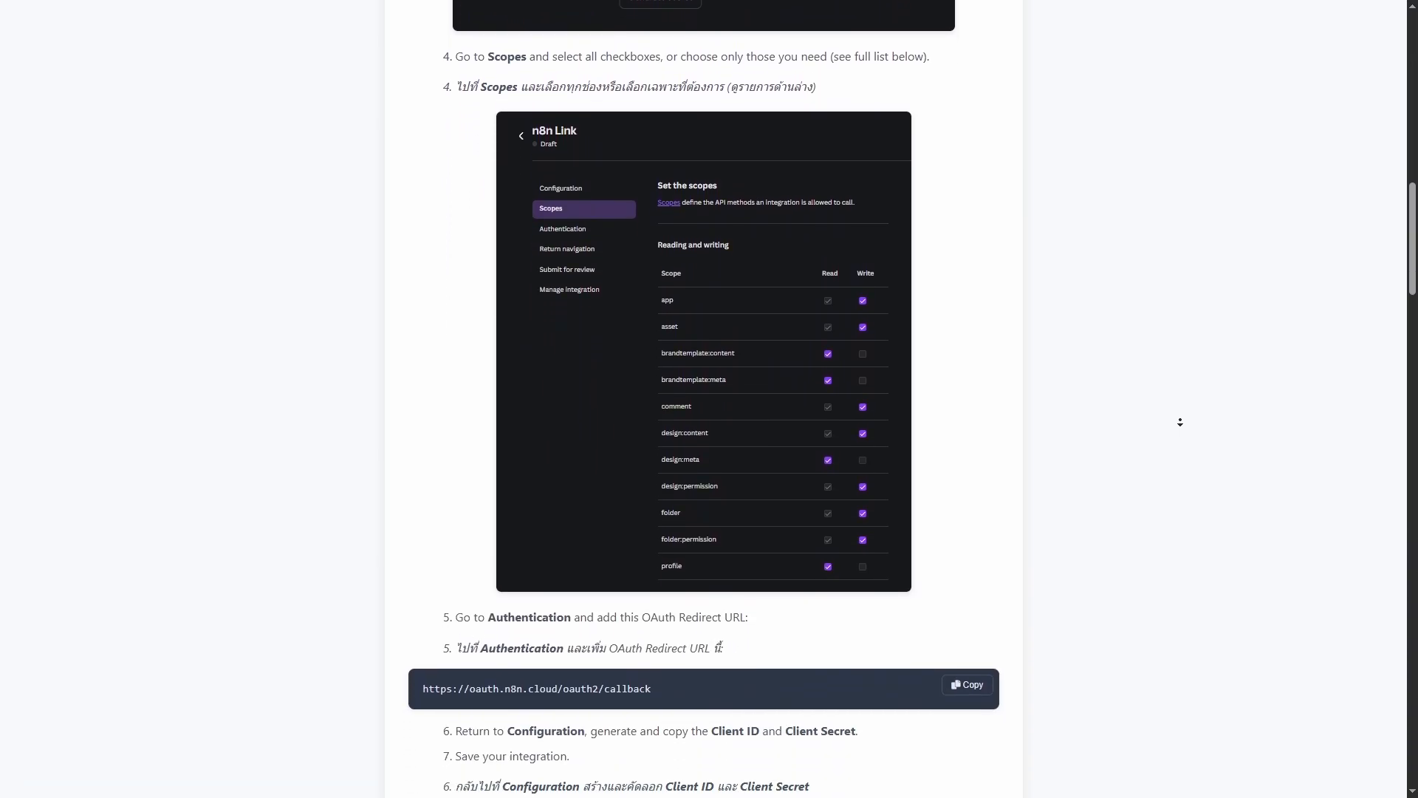
pyautogui.scroll(-3)
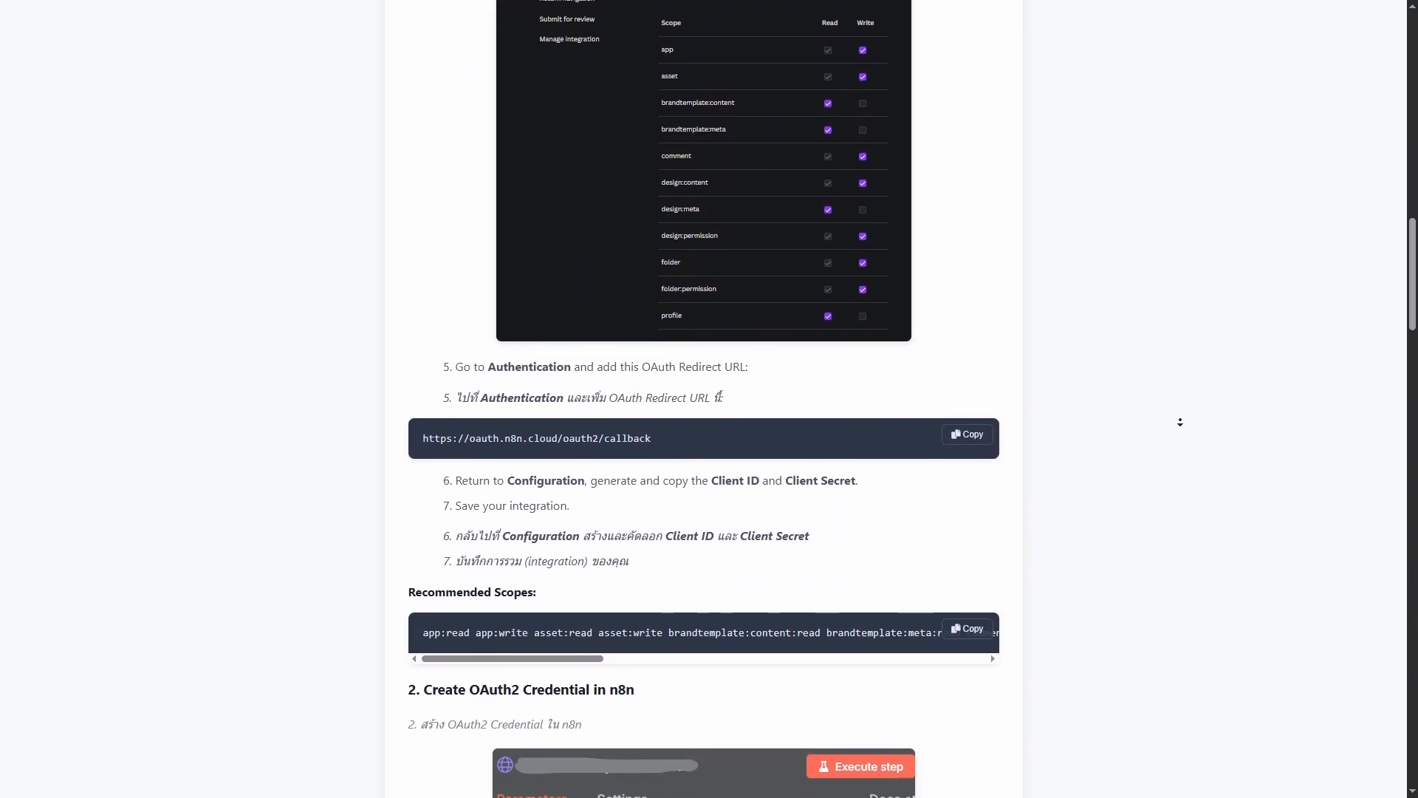
pyautogui.scroll(-3)
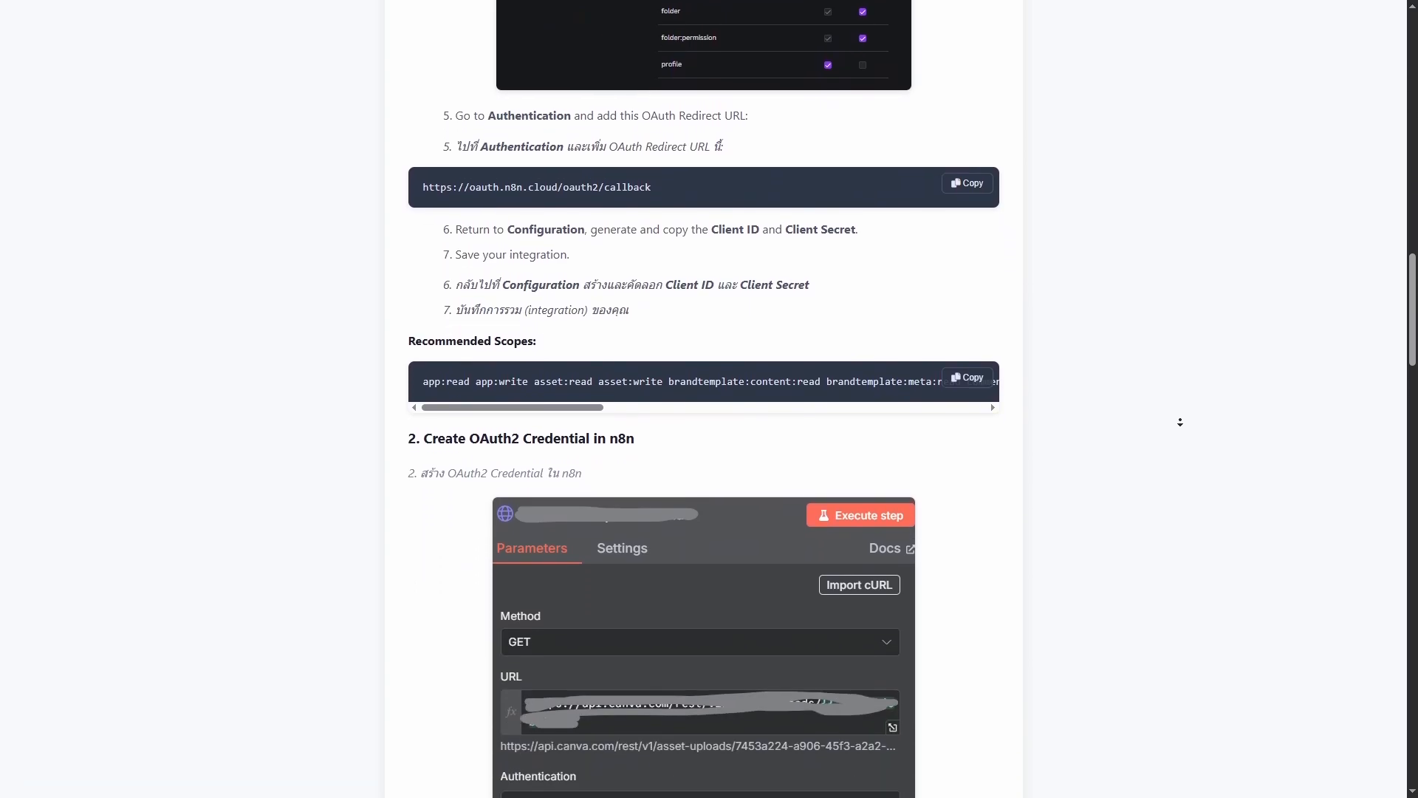
pyautogui.scroll(-3)
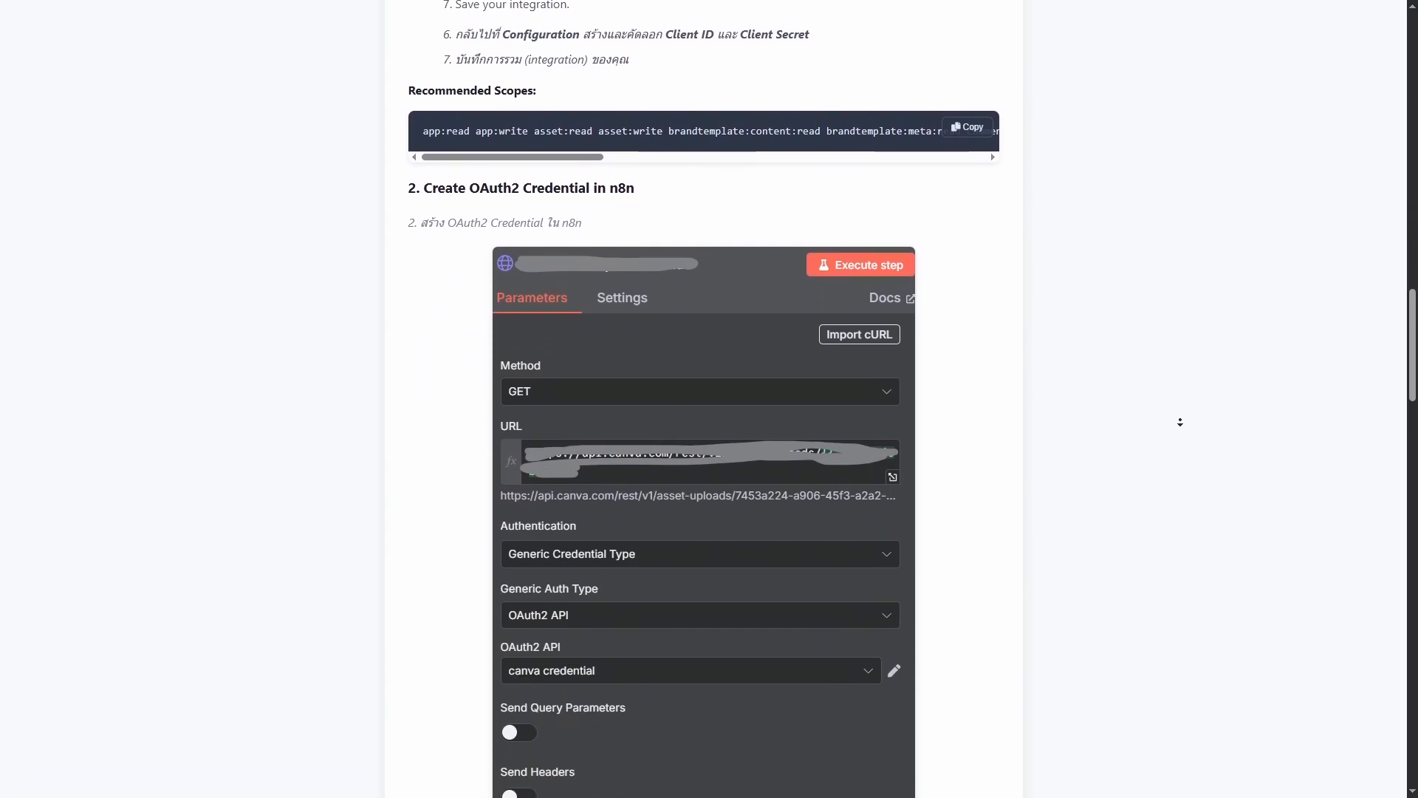
# Scroll past the guide's OAuth2 Configuration values to section 3, Test the Connection
pyautogui.scroll(-3)
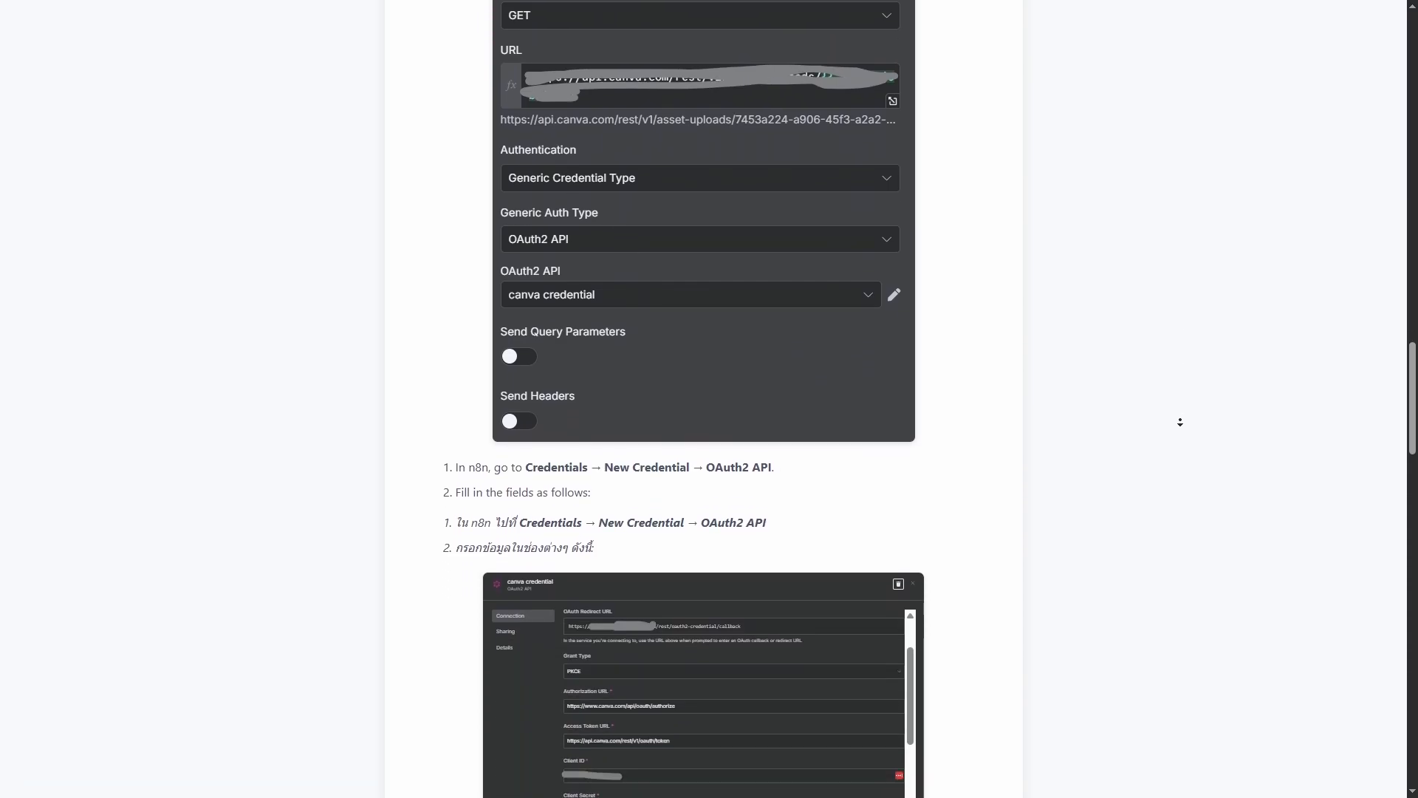
pyautogui.scroll(-3)
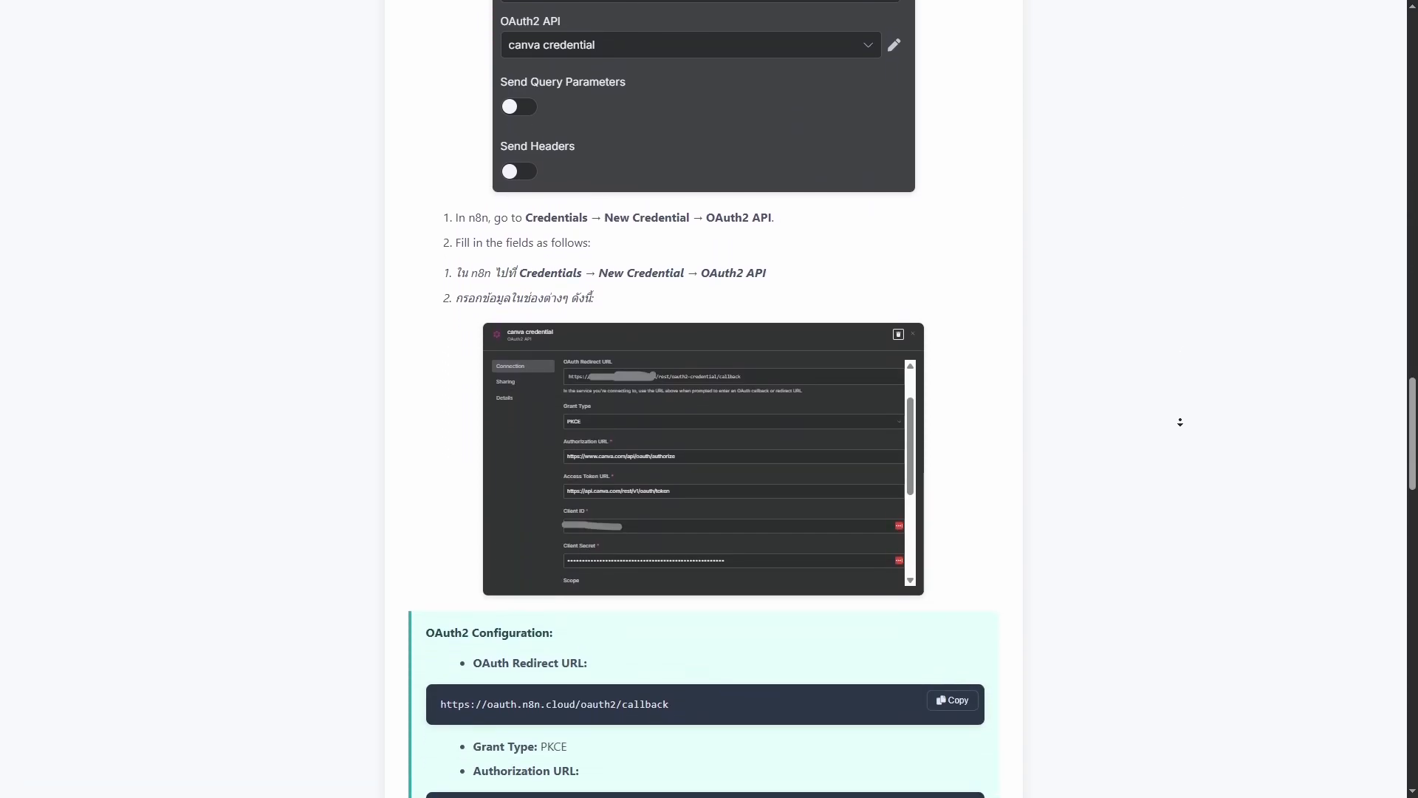
pyautogui.scroll(-3)
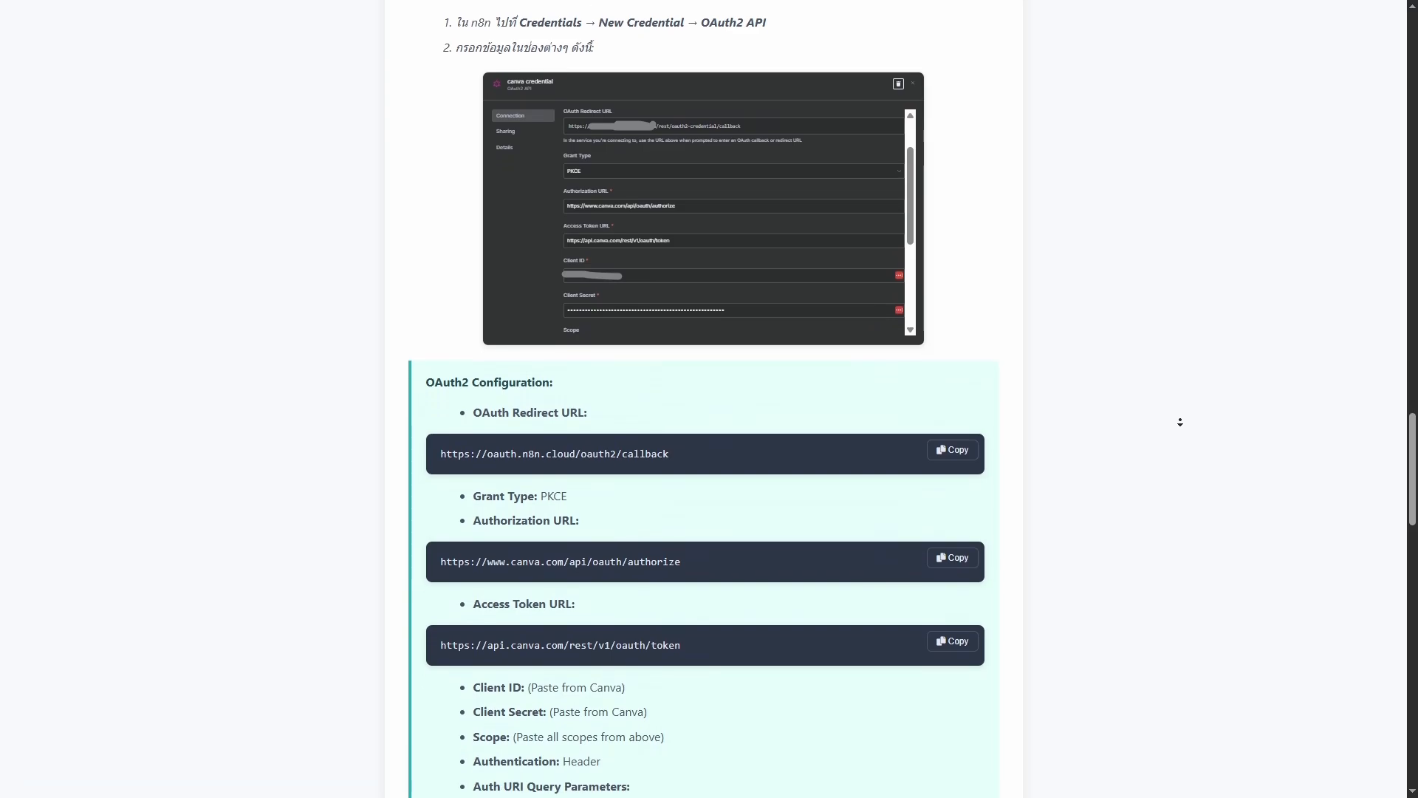
pyautogui.scroll(-3)
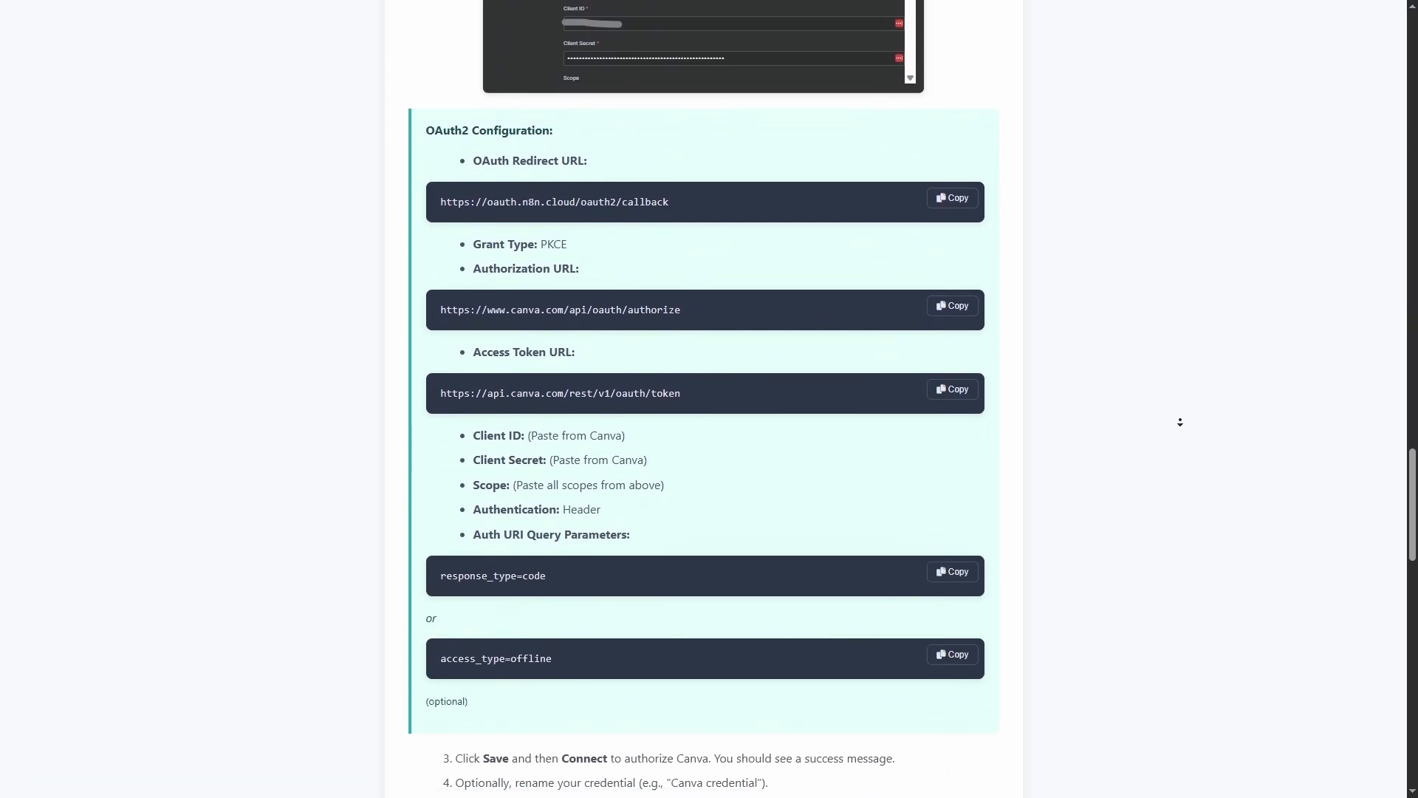
pyautogui.scroll(-3)
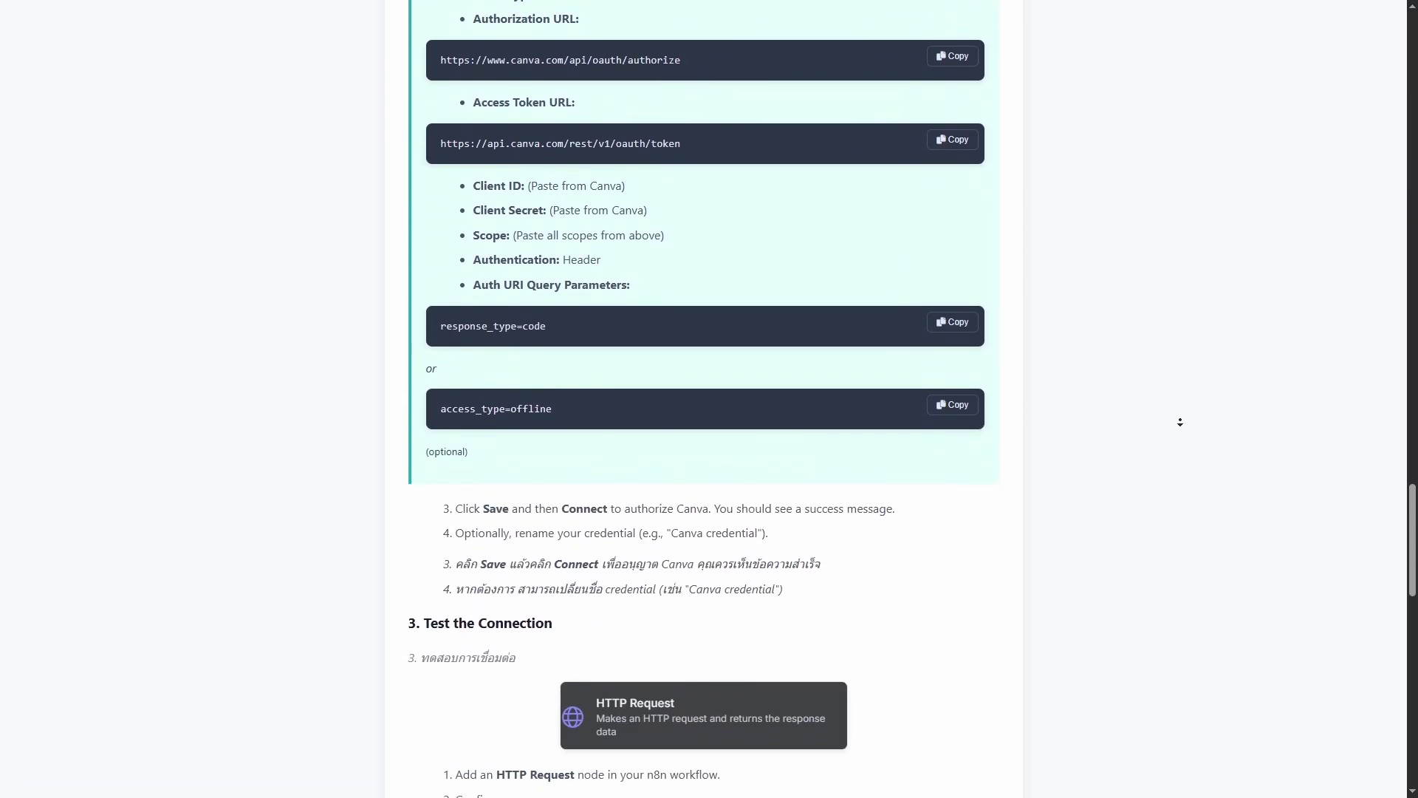